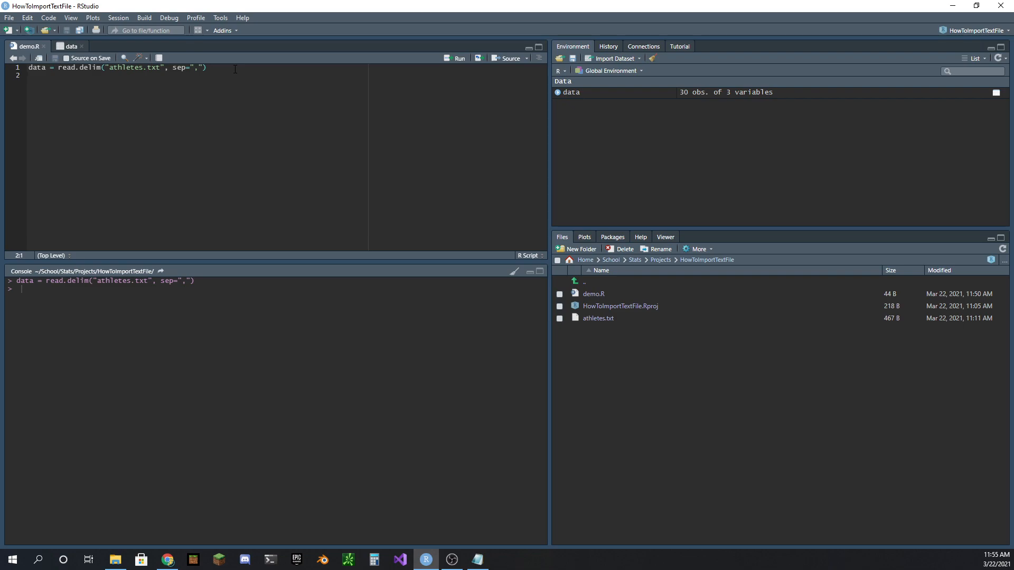
pyautogui.moveTo(588, 321)
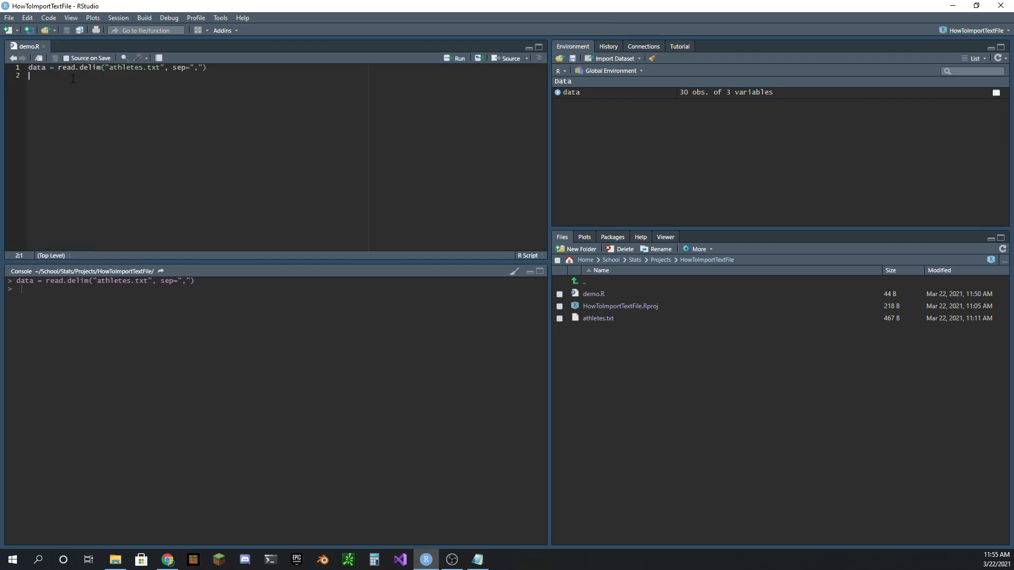
# Add '# data[pos1, pos2]' and '# pos1 (by itself)' comments, then print the Age column with data[2].
pyautogui.write('#')
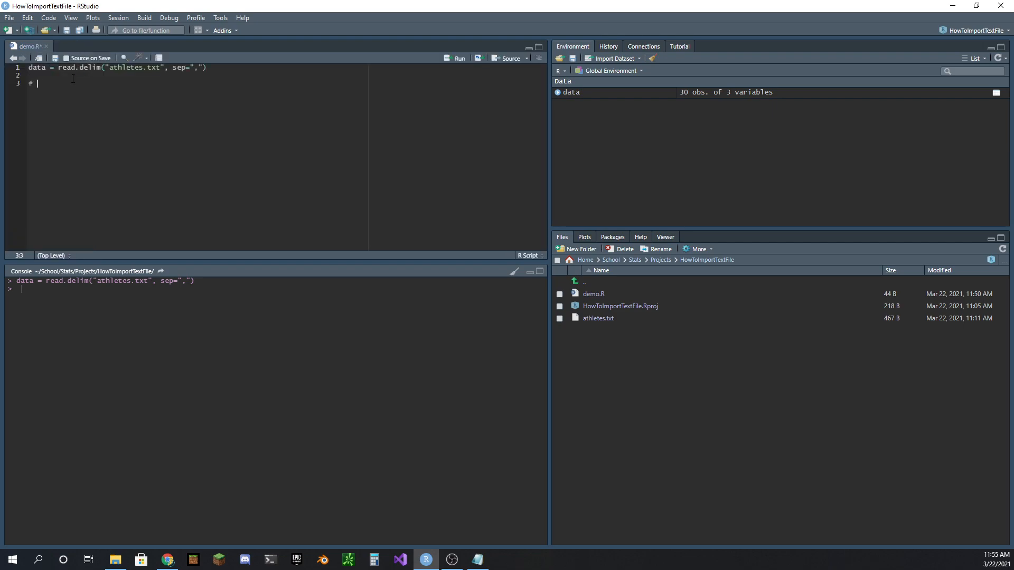
pyautogui.write('data[]')
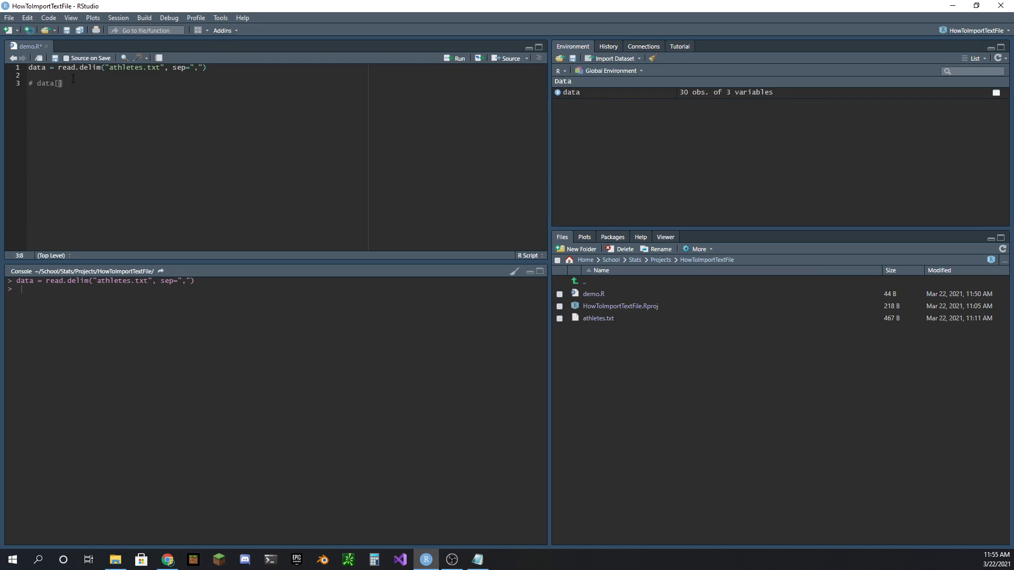
pyautogui.write('osi, pos2')
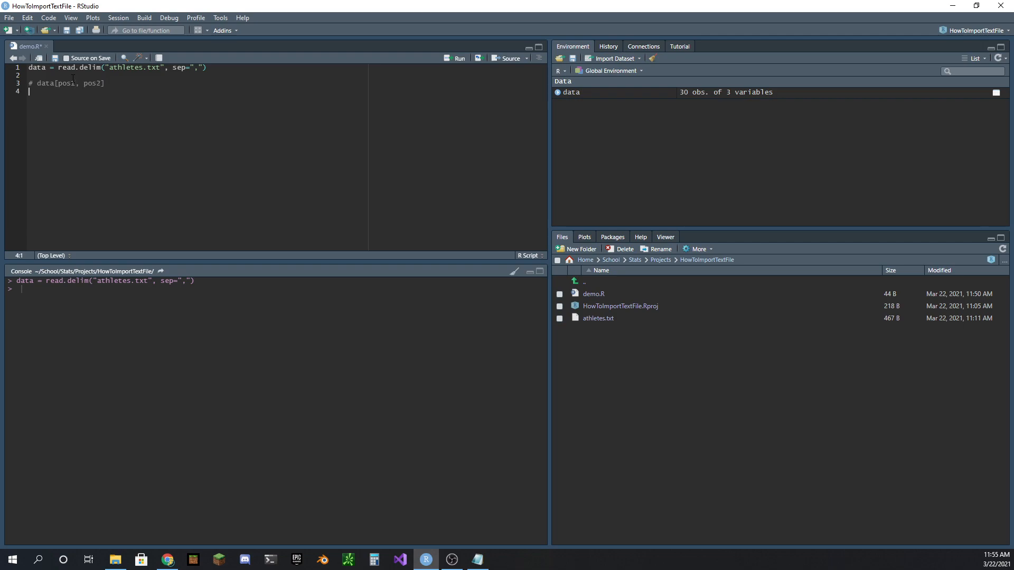
pyautogui.write('# pos1 = column (if its')
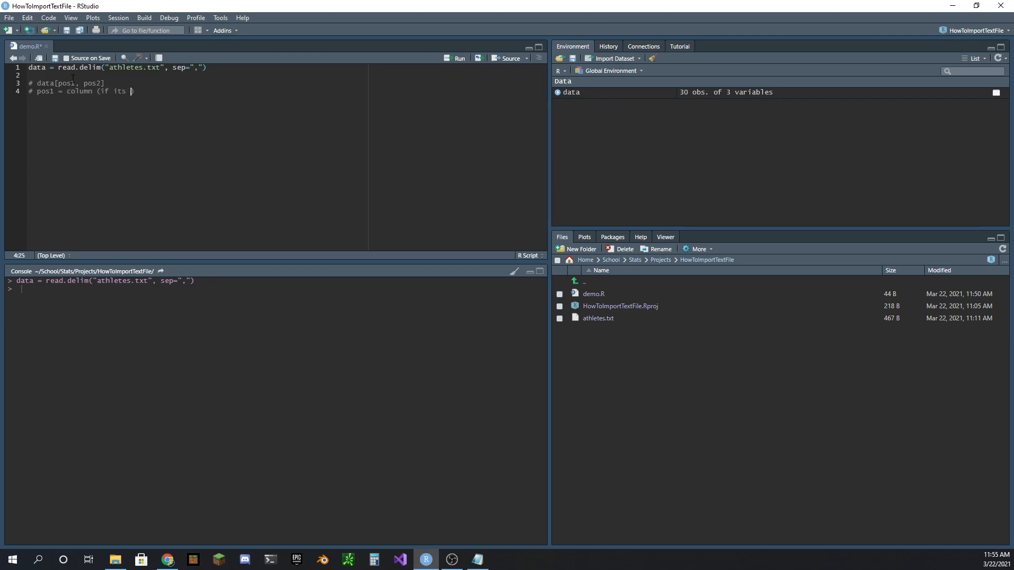
pyautogui.write('by itself)')
pyautogui.write('data[2')
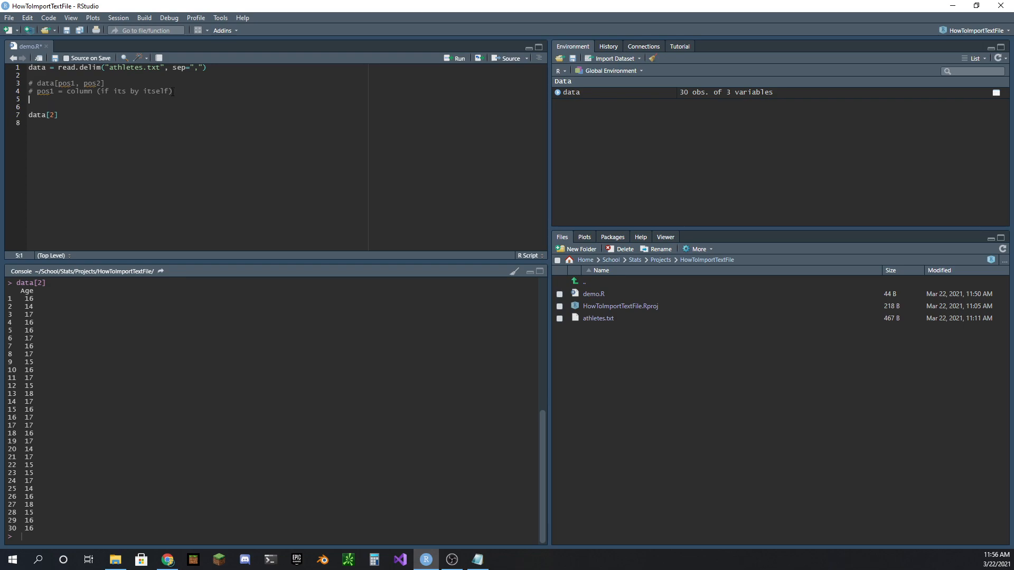
# Comment pos1 as the row when NOT by itself and pos2 as 'column we want', then save demo.R.
pyautogui.write('# pos2')
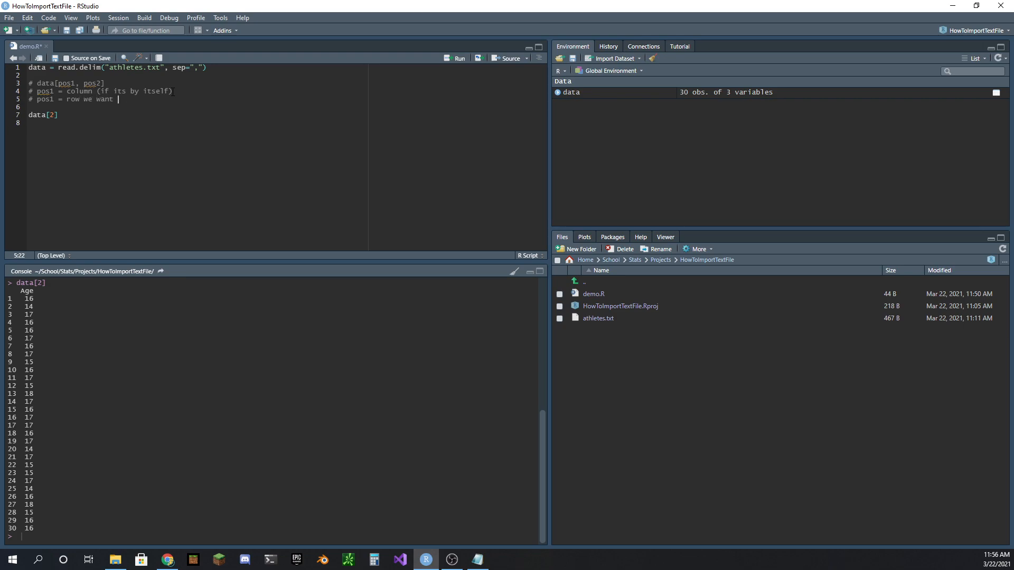
pyautogui.write('(if its no)')
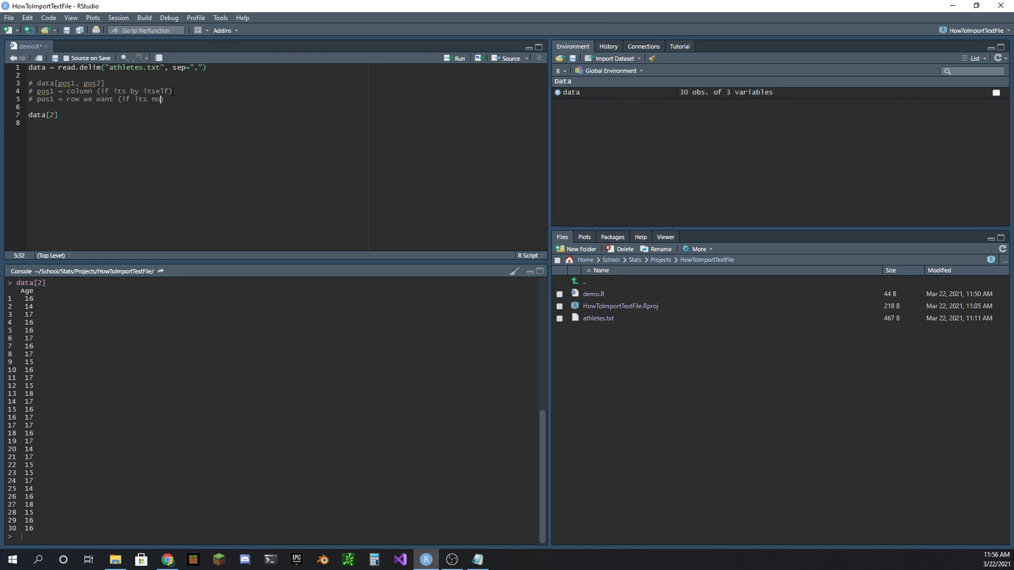
pyautogui.write('OT')
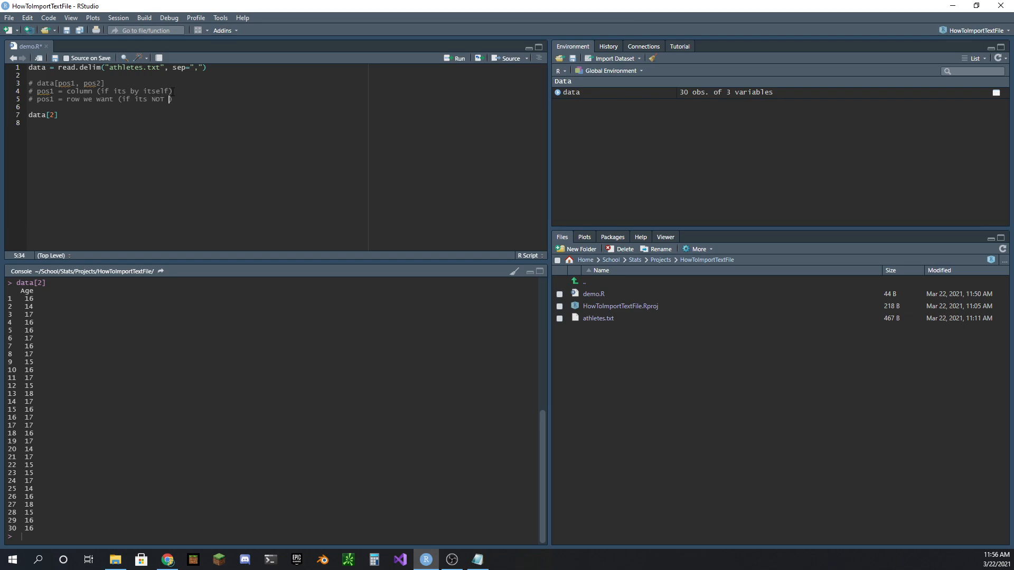
pyautogui.write('by itself)')
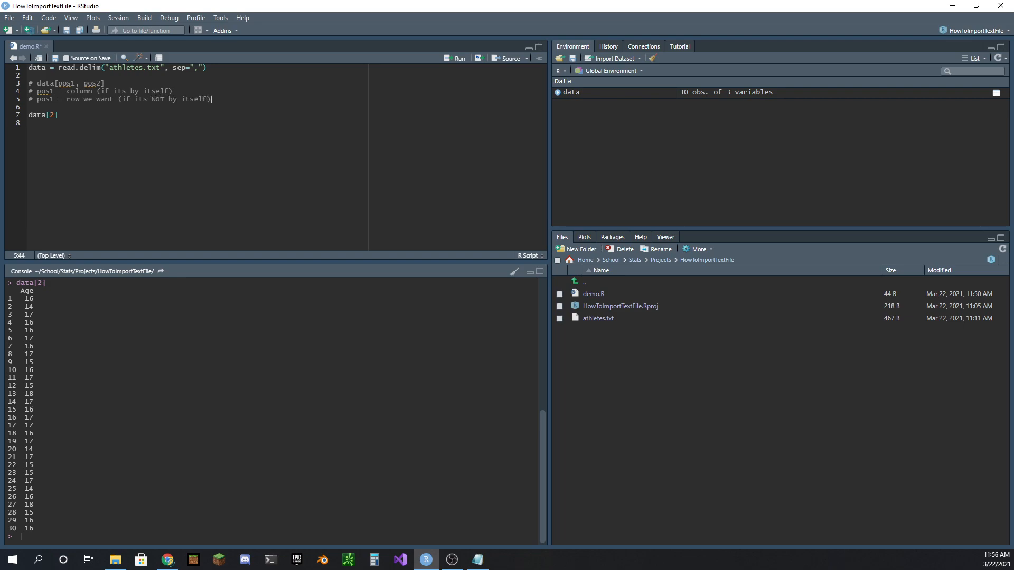
pyautogui.write('# pos2 =')
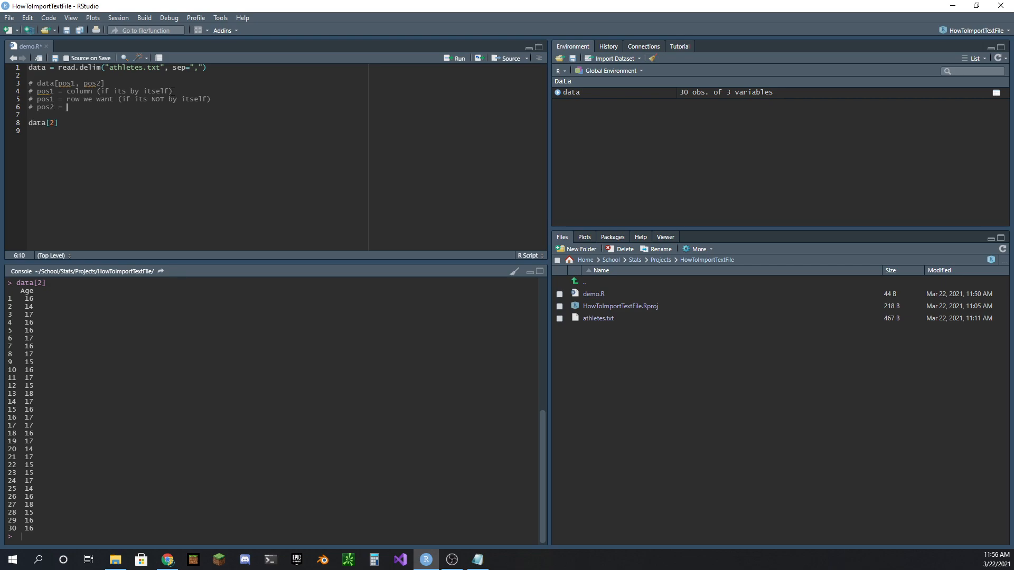
pyautogui.write('co')
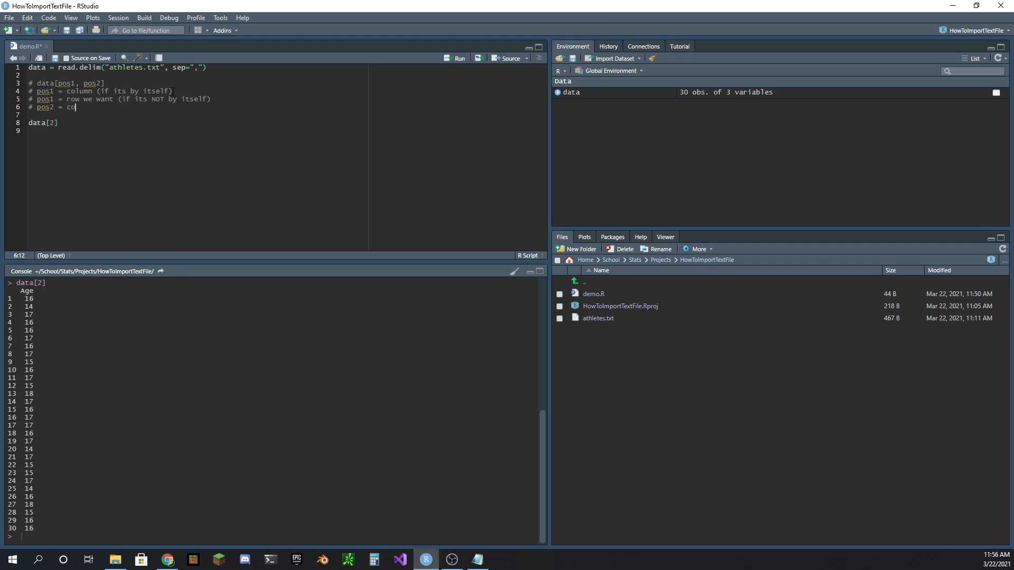
pyautogui.write('lumn we want')
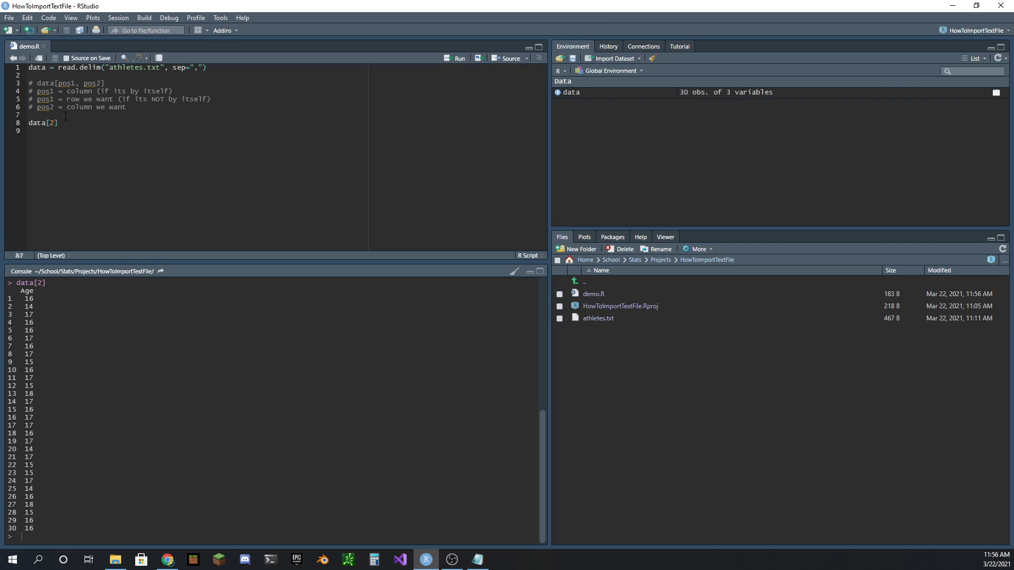
pyautogui.moveTo(58, 99); pyautogui.dragTo(187, 99)
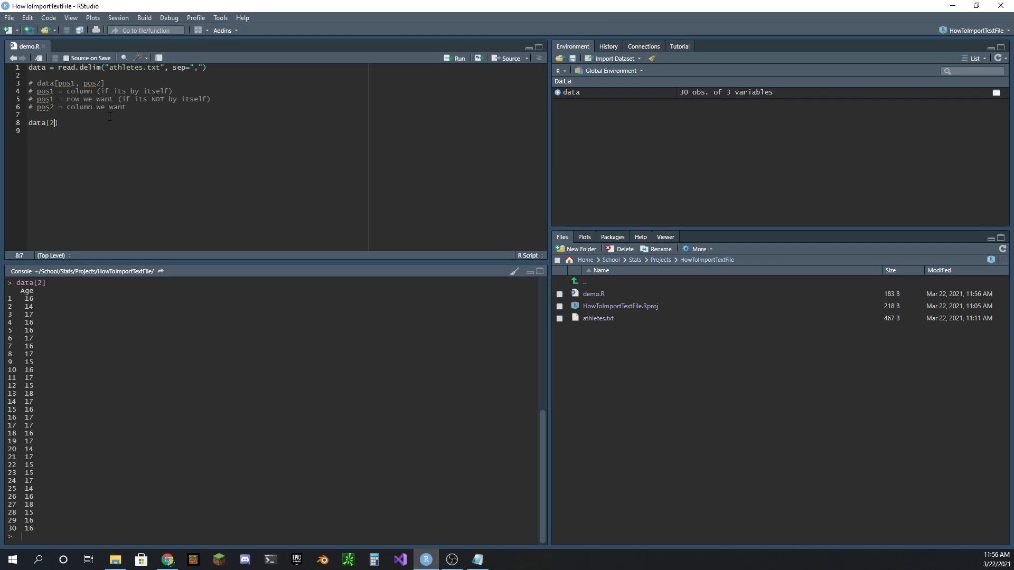
# Print row 2 with data[2,], then row 1 with data[1,], and open View(data).
pyautogui.write(',')
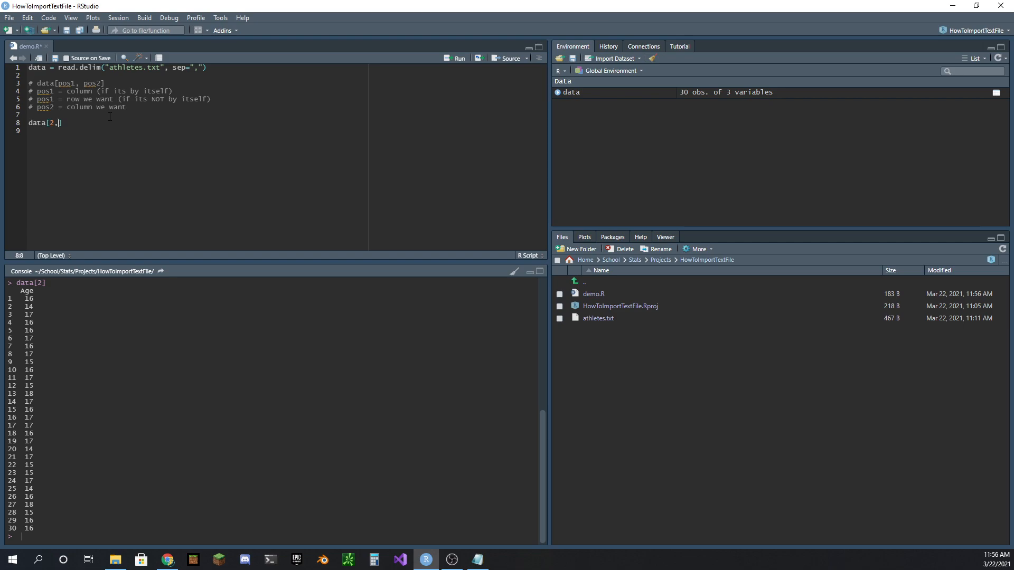
pyautogui.press('BackSpace')
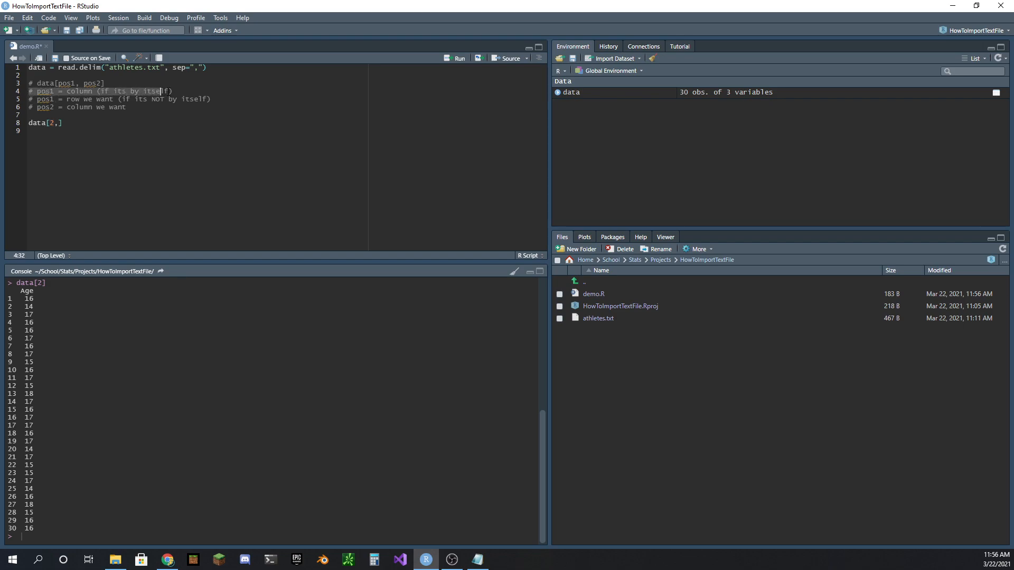
pyautogui.click(41, 99)
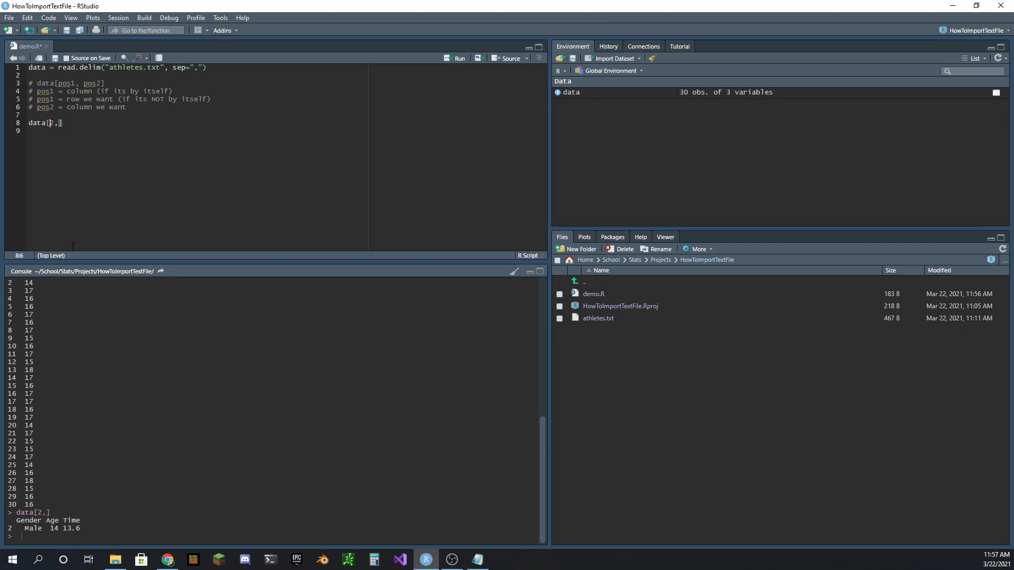
pyautogui.write('1')
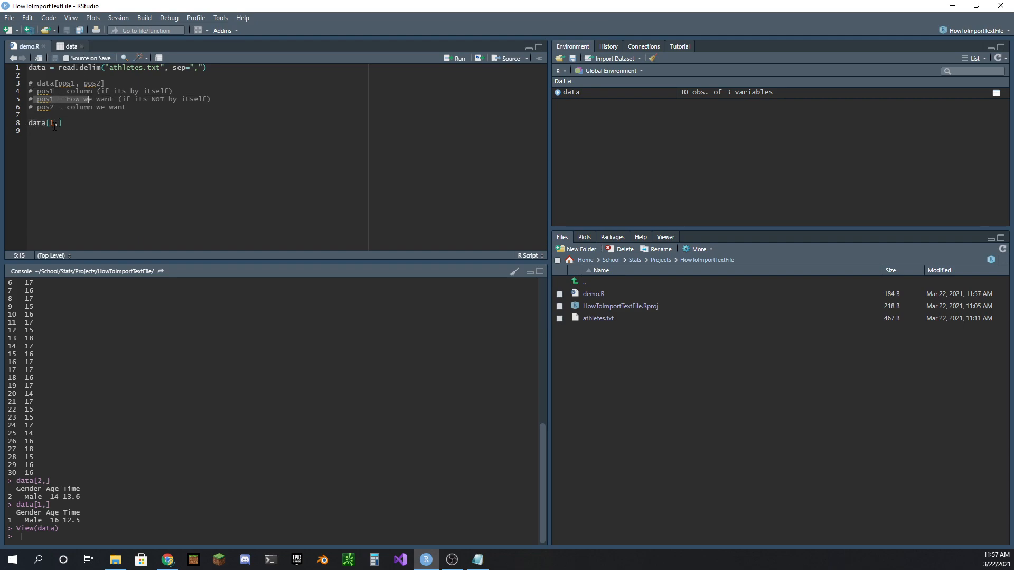
# Print rows with data[1:15,] and data[15:30,], then rerun data[1,].
pyautogui.write(':15')
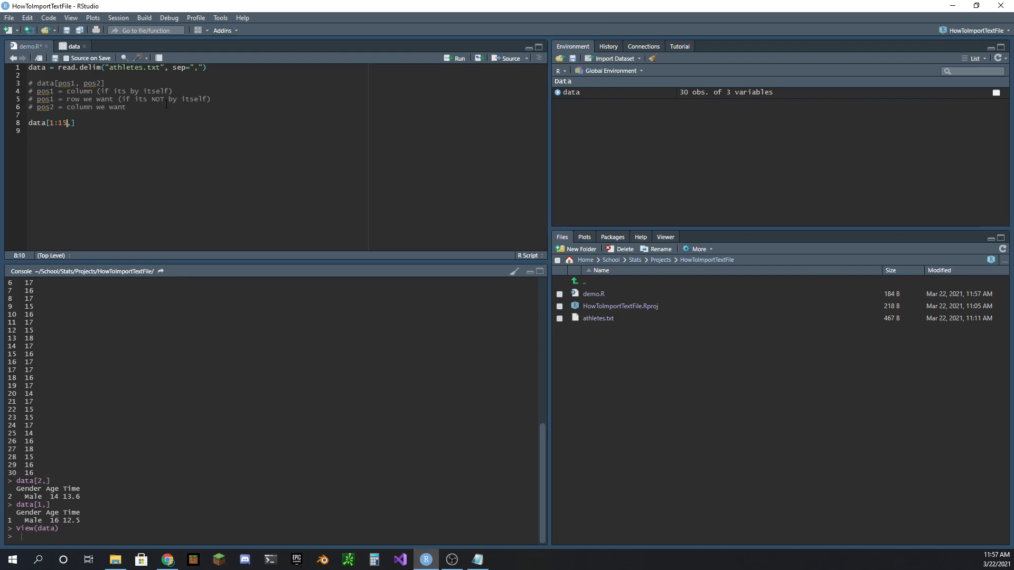
pyautogui.press('Return')
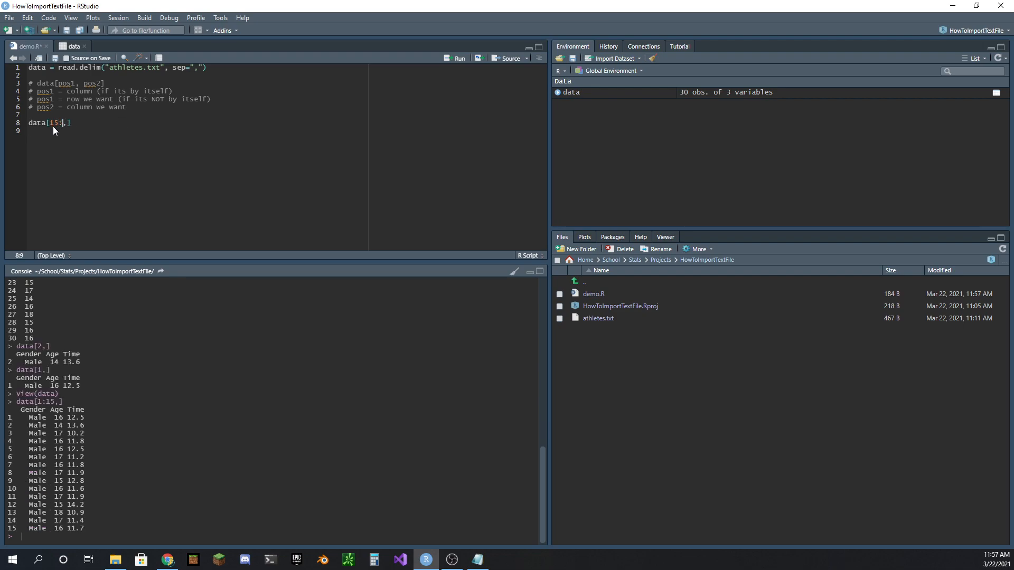
pyautogui.write('30')
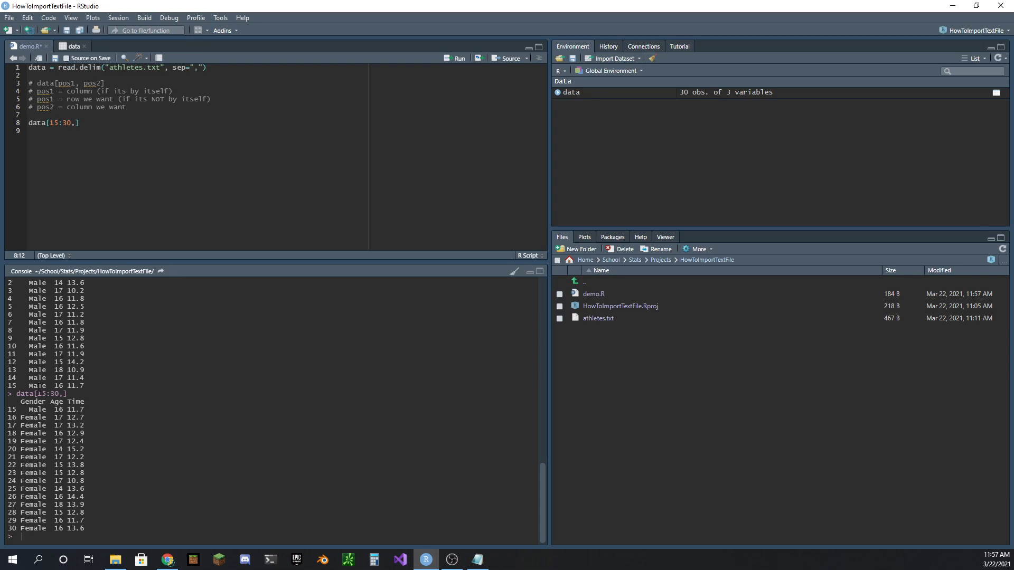
pyautogui.moveTo(25, 401); pyautogui.dragTo(83, 529)
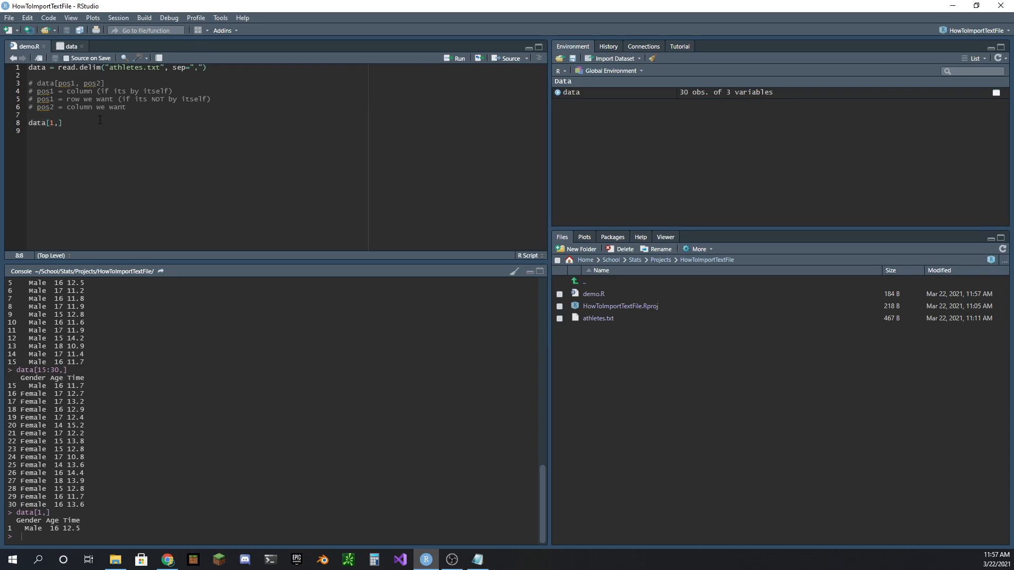
# Print data[1,1] and data[1,2], check the data tab, then print data[1,1:2] and data[1,1:3].
pyautogui.write(',1')
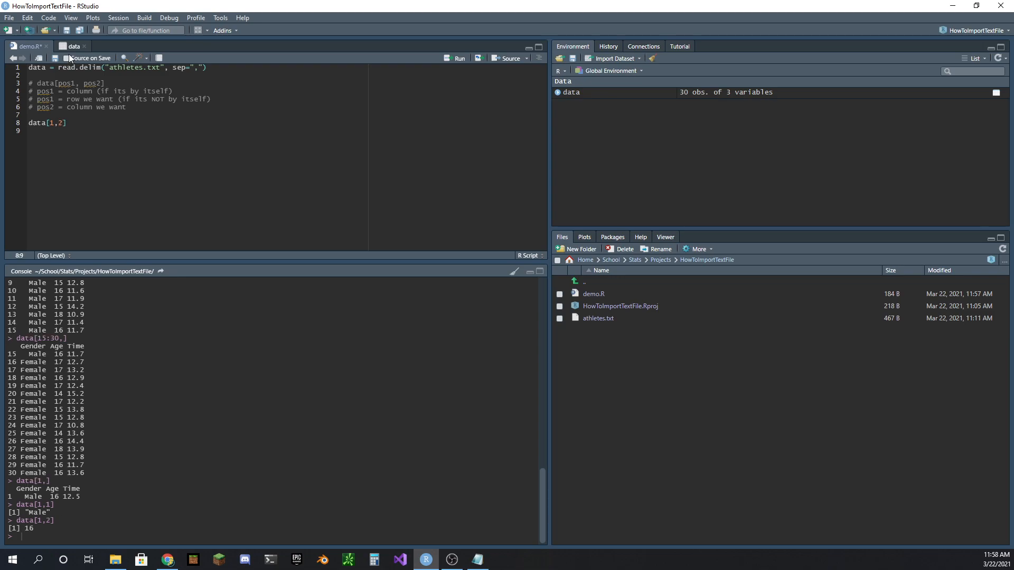
pyautogui.click(73, 46)
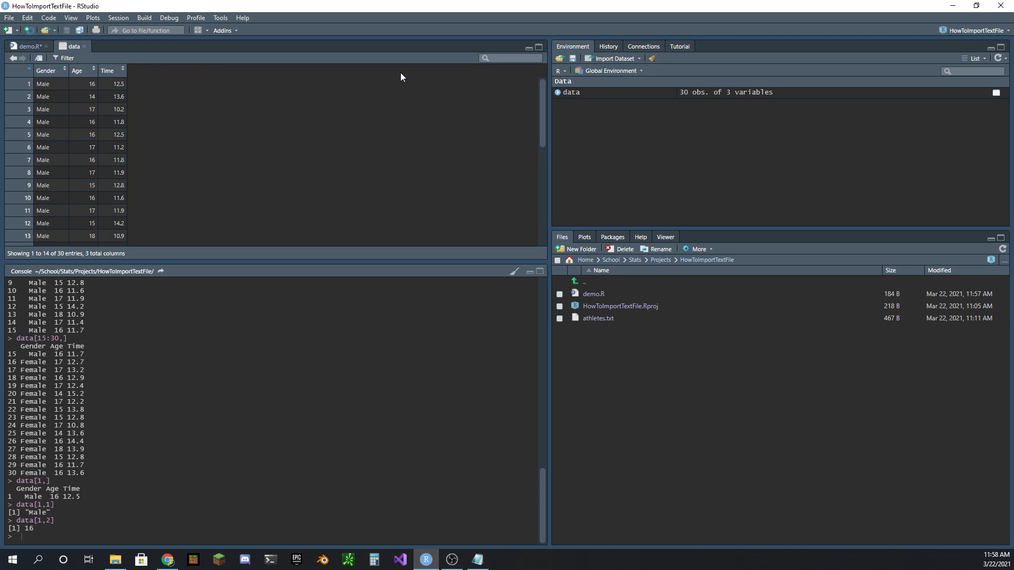
pyautogui.moveTo(403, 83)
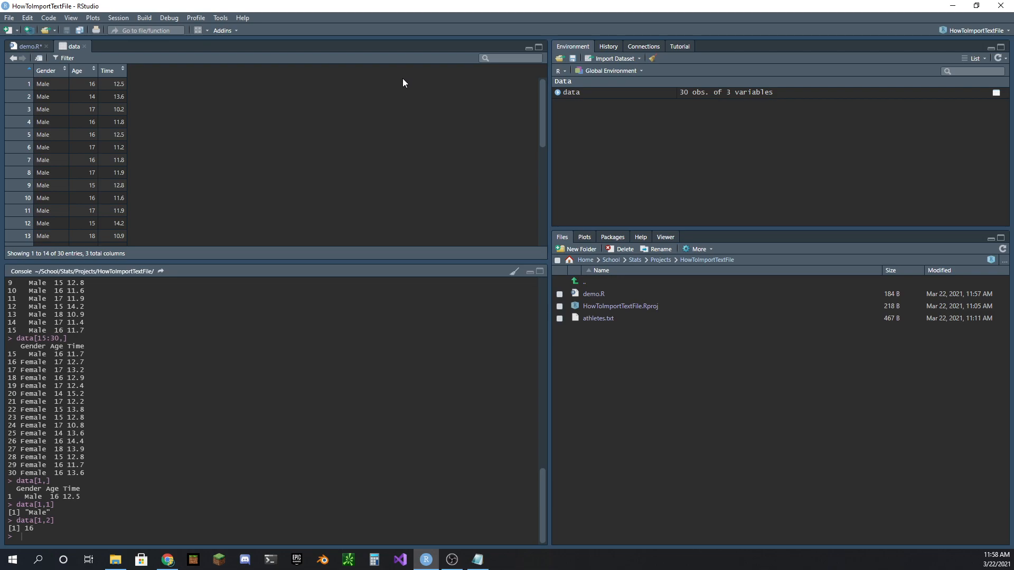
pyautogui.click(26, 46)
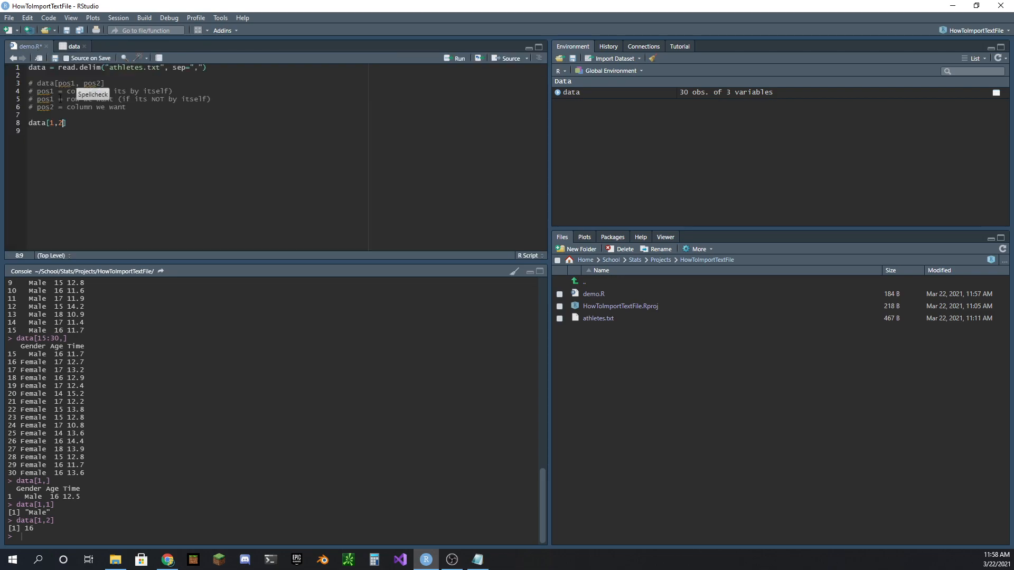
pyautogui.press('Backspace')
pyautogui.write('1:3')
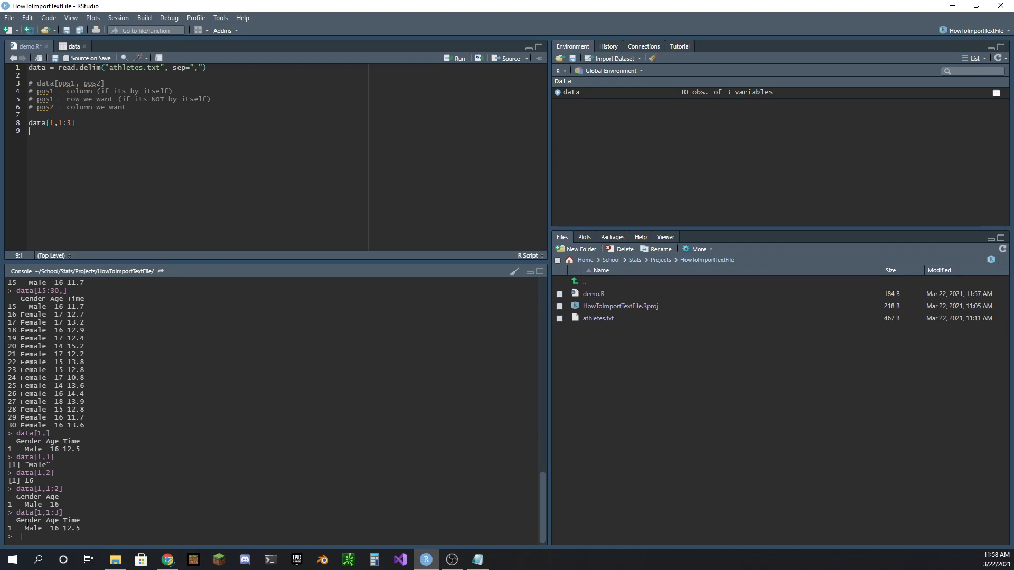
pyautogui.doubleClick(64, 123)
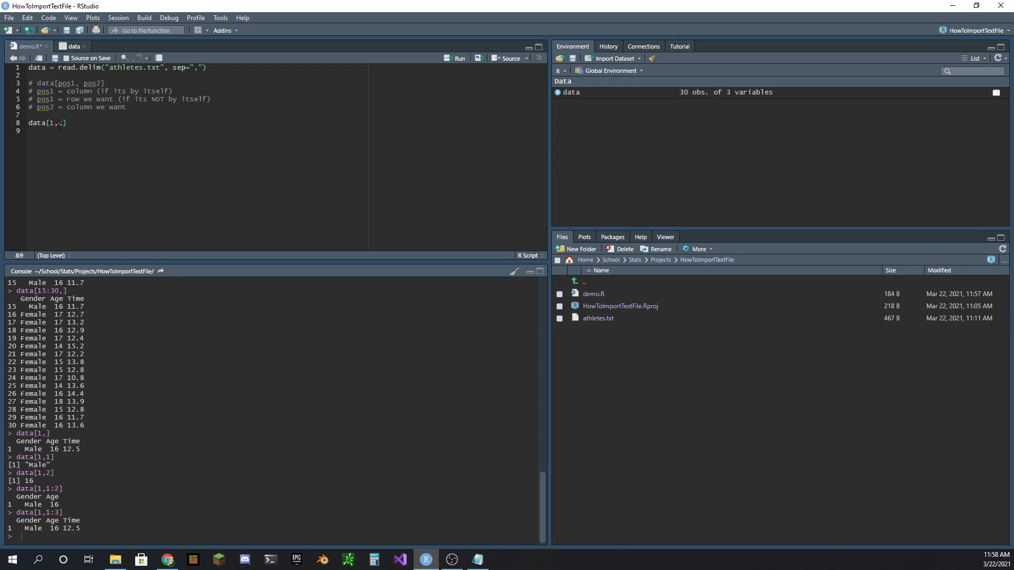
# Select Gender and Time by name with data[1,c("Gender","Time")] and run it.
pyautogui.write('c(')
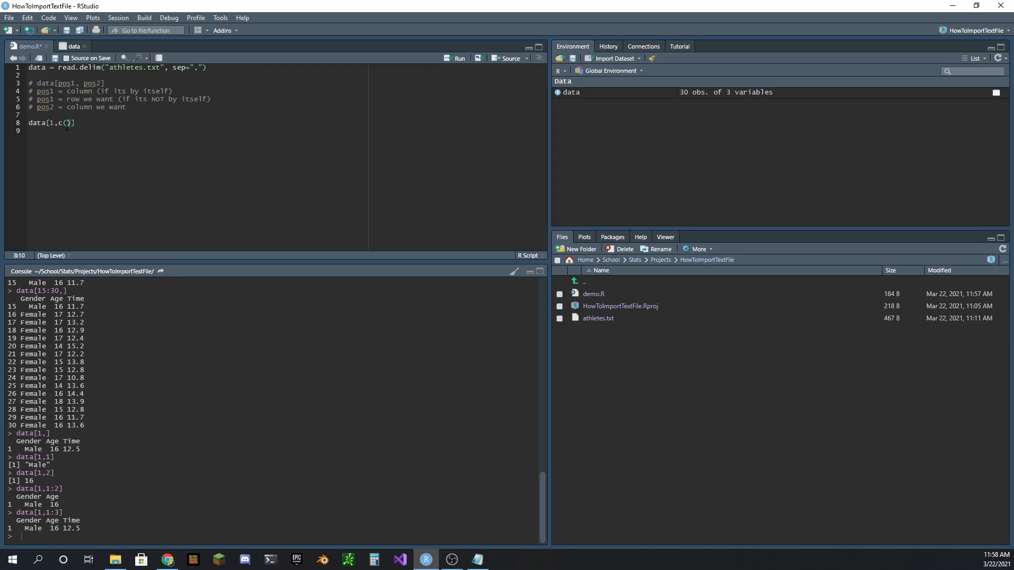
pyautogui.write('""')
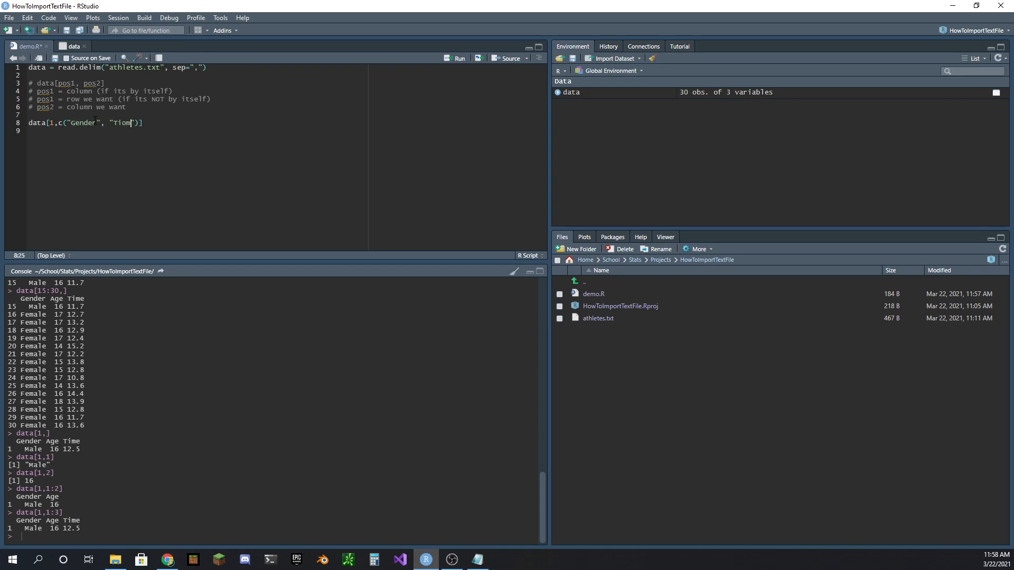
pyautogui.write('Time')
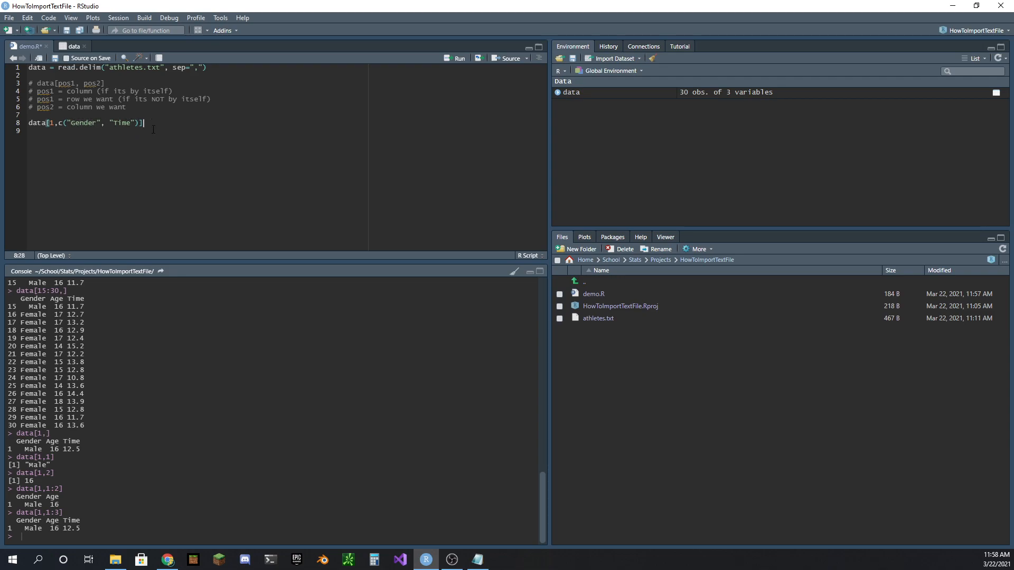
pyautogui.press('Return')
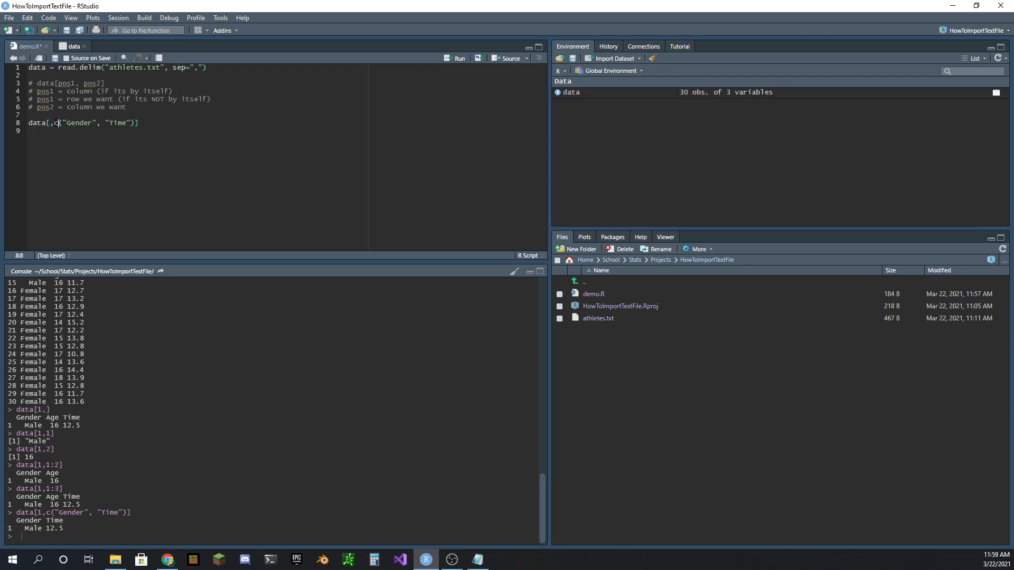
# Make the comments read row(s) and column(s), then run data[,c("Gender","Time")].
pyautogui.moveTo(58, 123); pyautogui.dragTo(137, 123)
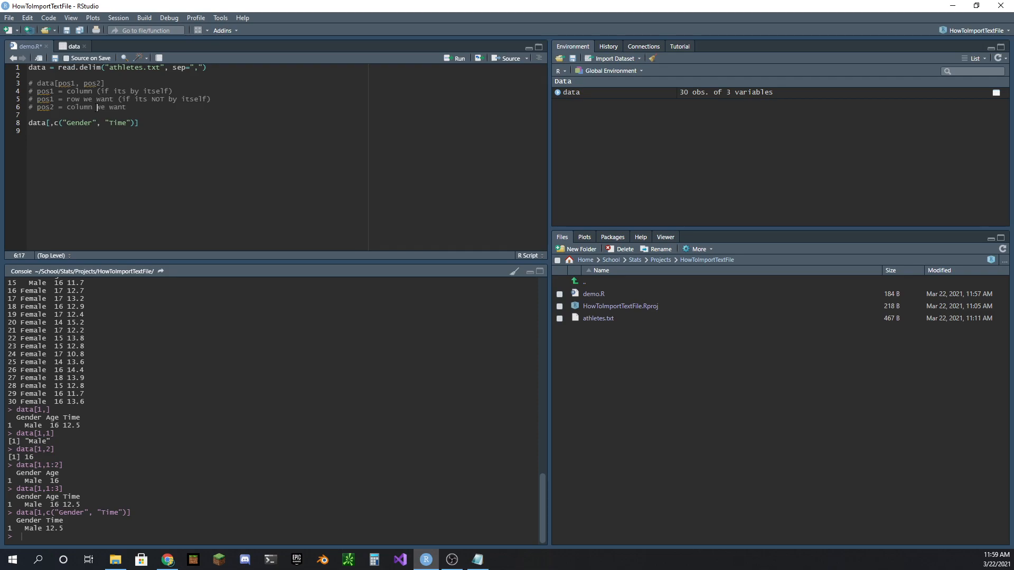
pyautogui.write('(s)')
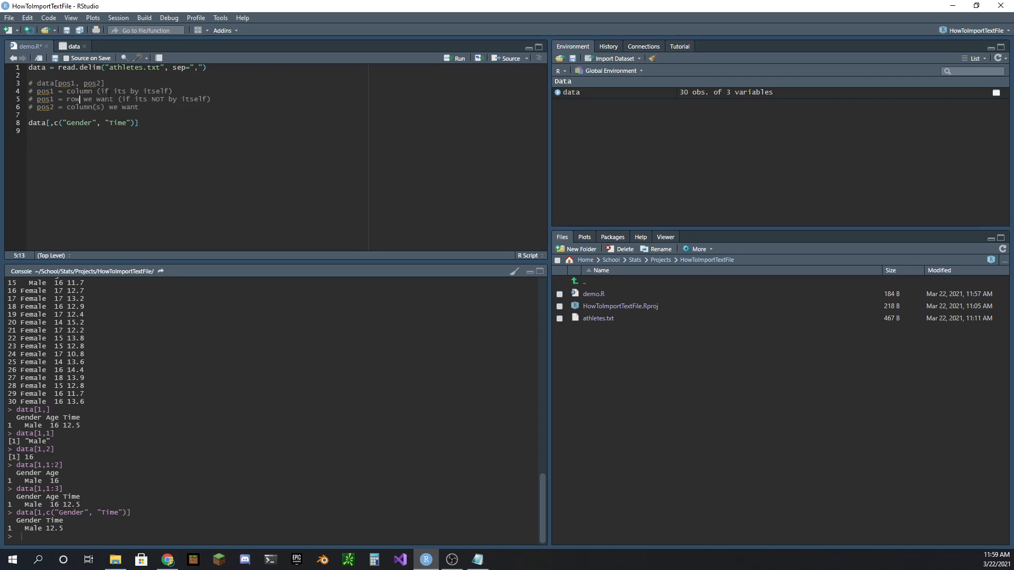
pyautogui.write('(s)')
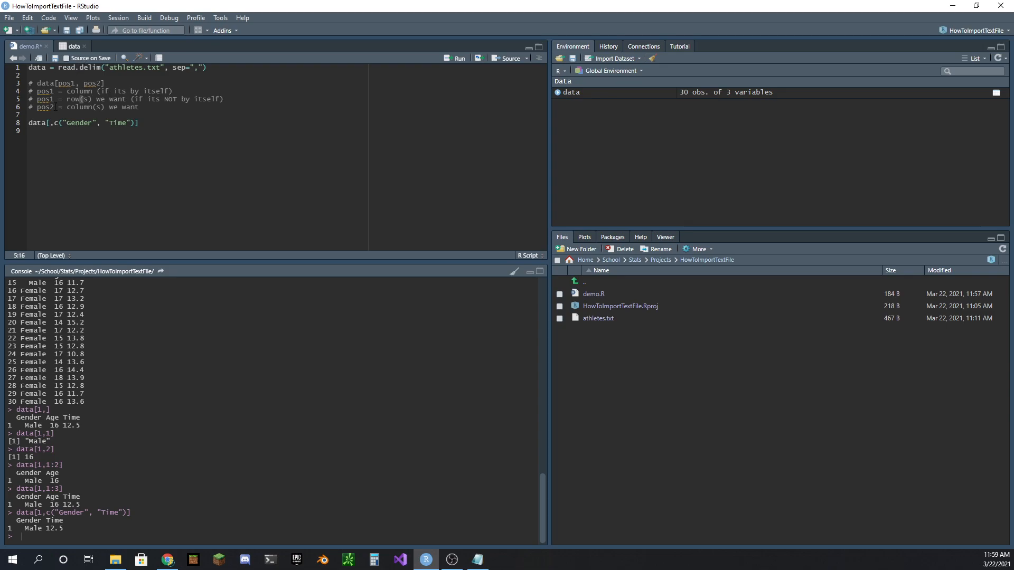
pyautogui.click(139, 123)
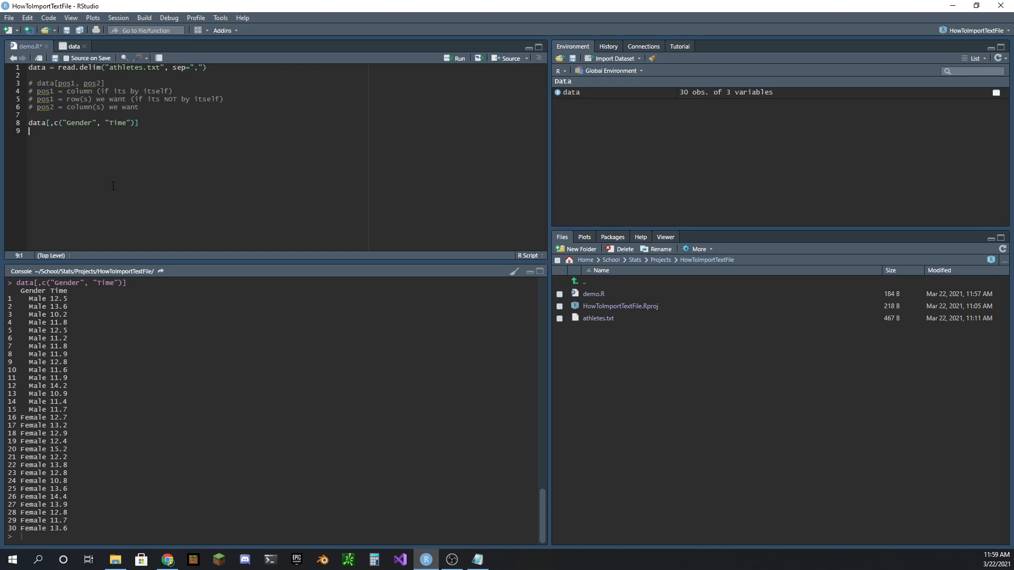
pyautogui.click(138, 122)
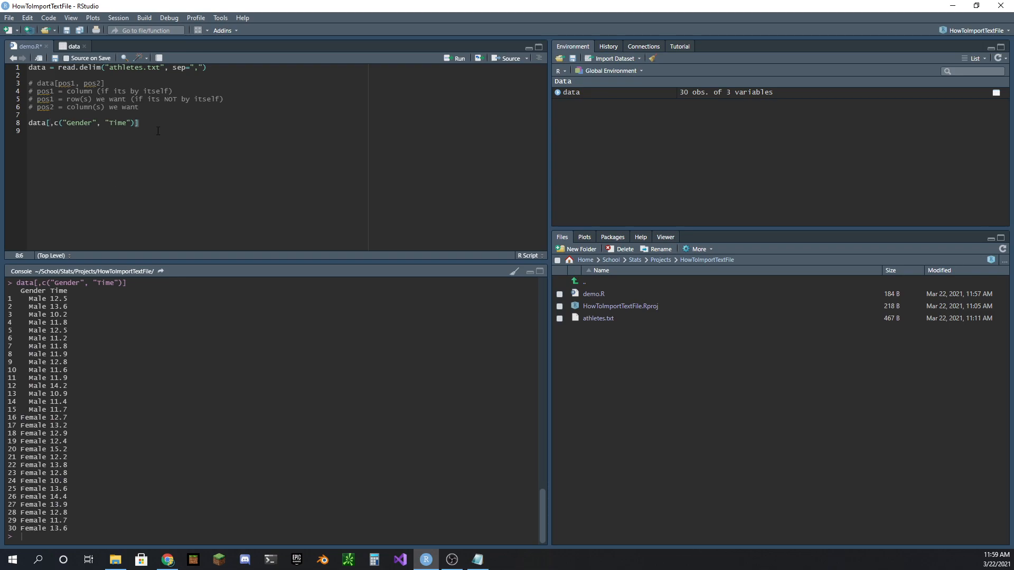
# Run line 8 with rows 1:15, then rows 5:20, and start a new line below.
pyautogui.write('1:15')
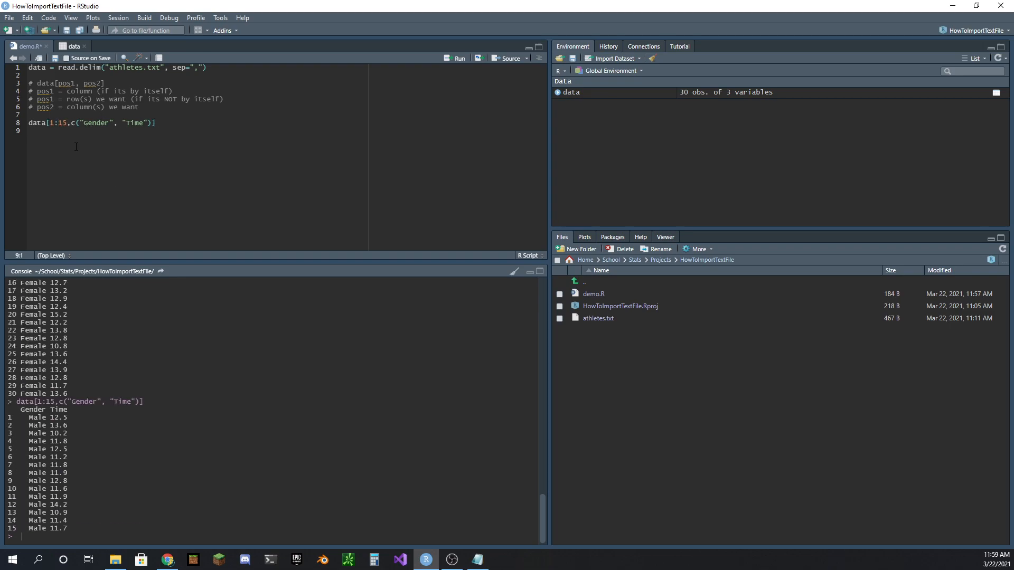
pyautogui.doubleClick(61, 122)
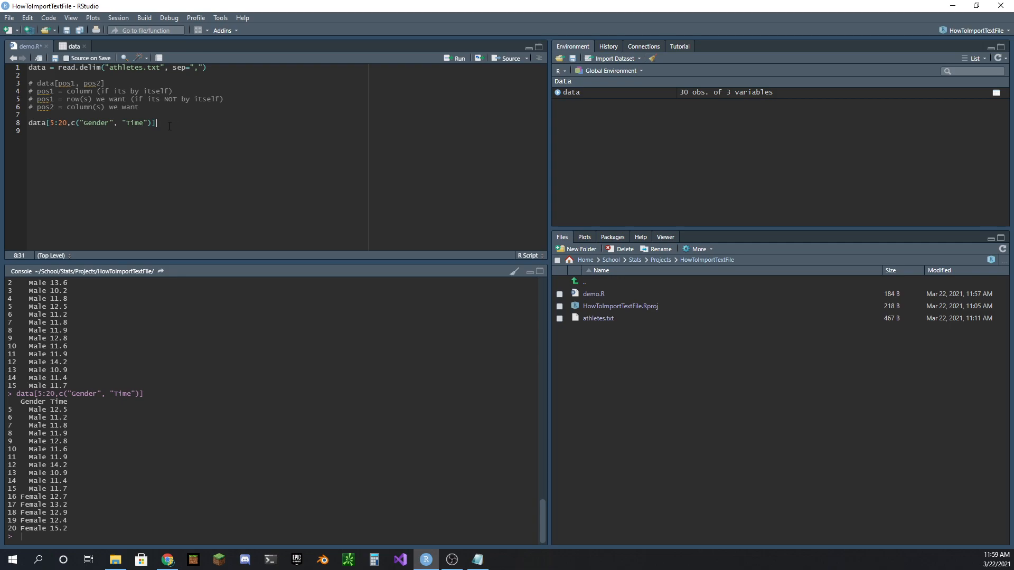
pyautogui.press('enter')
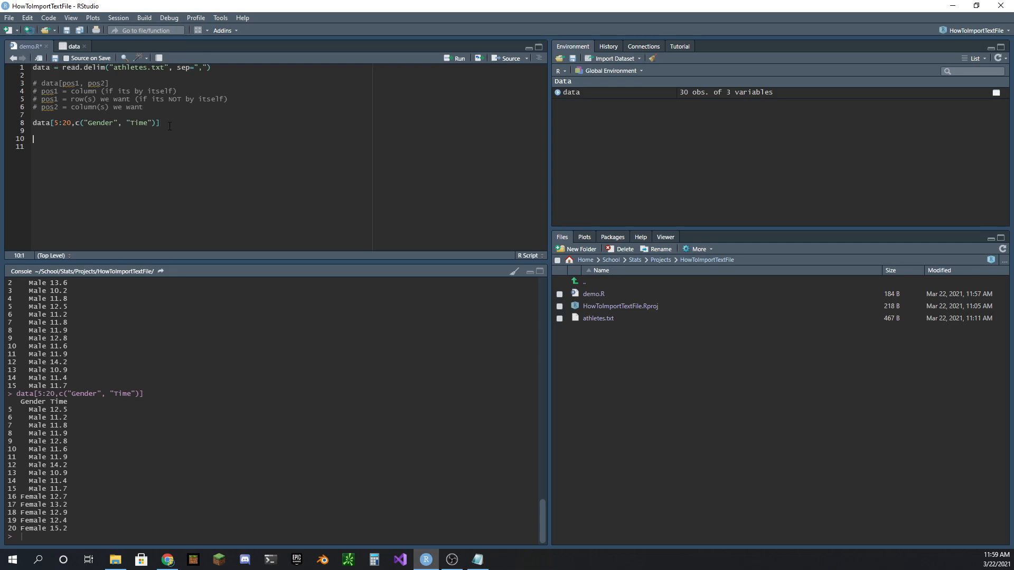
# Type and run data[data$Gender == "Female"] on line 10, which gives an undefined columns error.
pyautogui.write('data[')
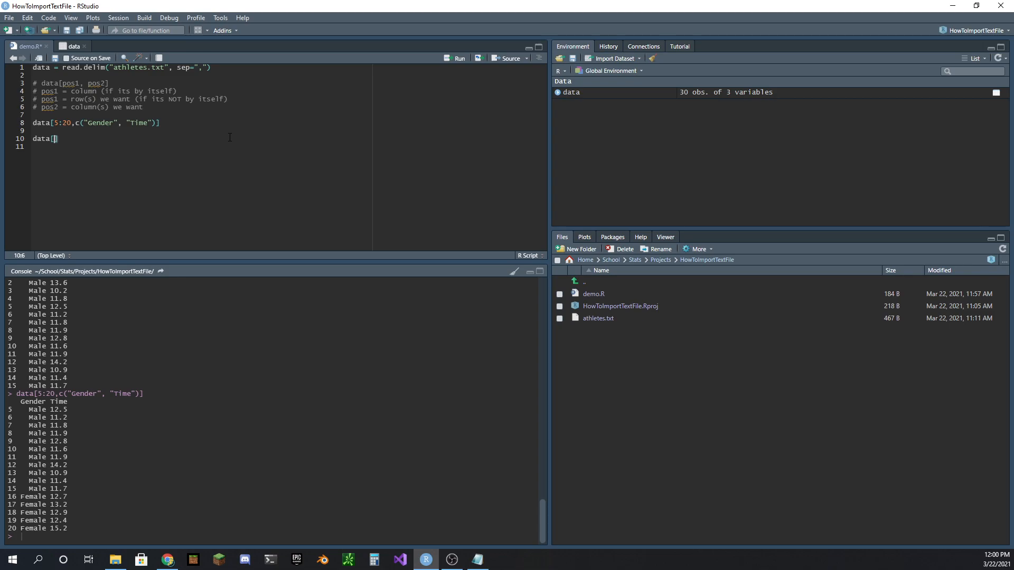
pyautogui.write('data')
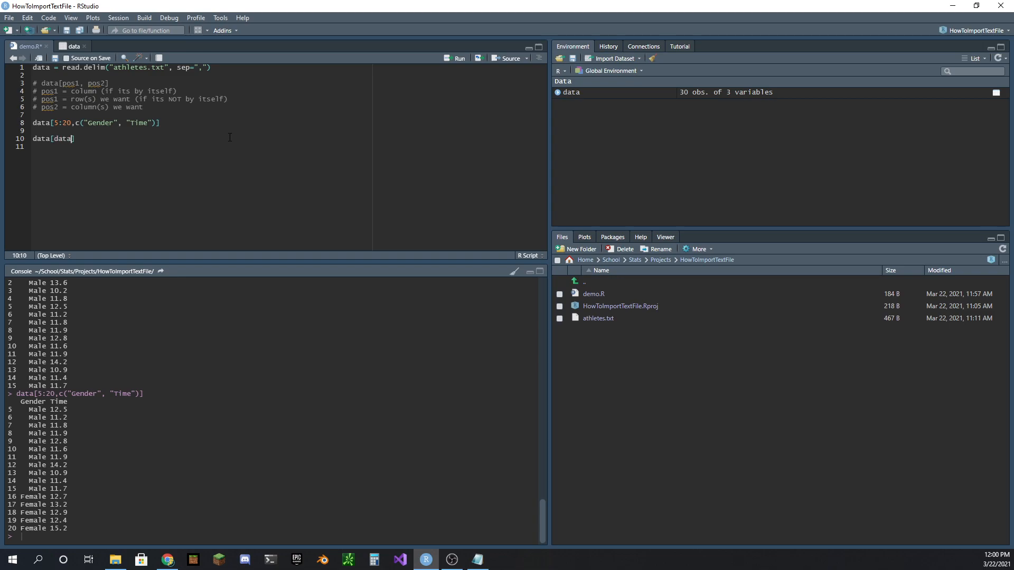
pyautogui.write('$Gender =')
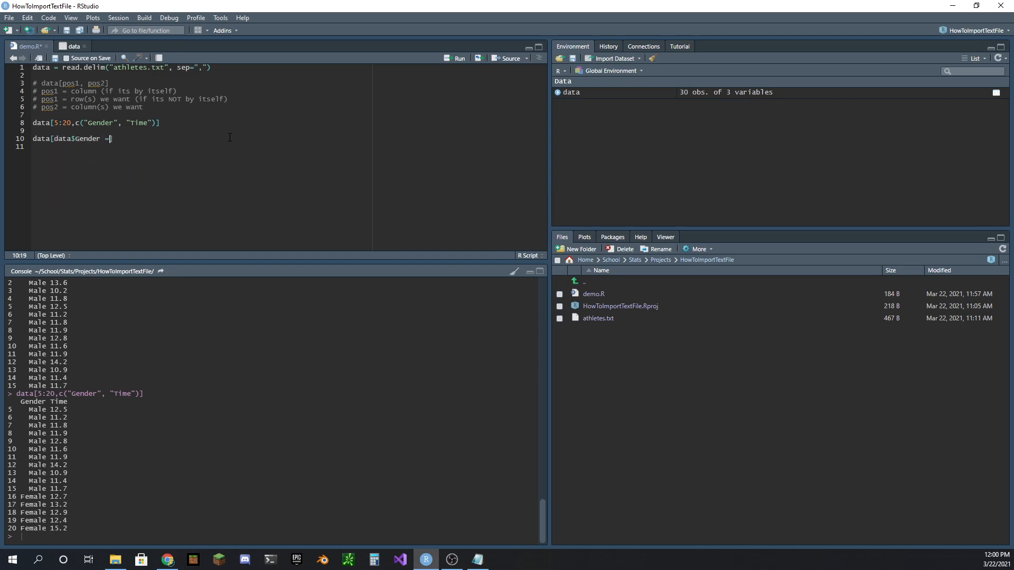
pyautogui.write('= "Female"]')
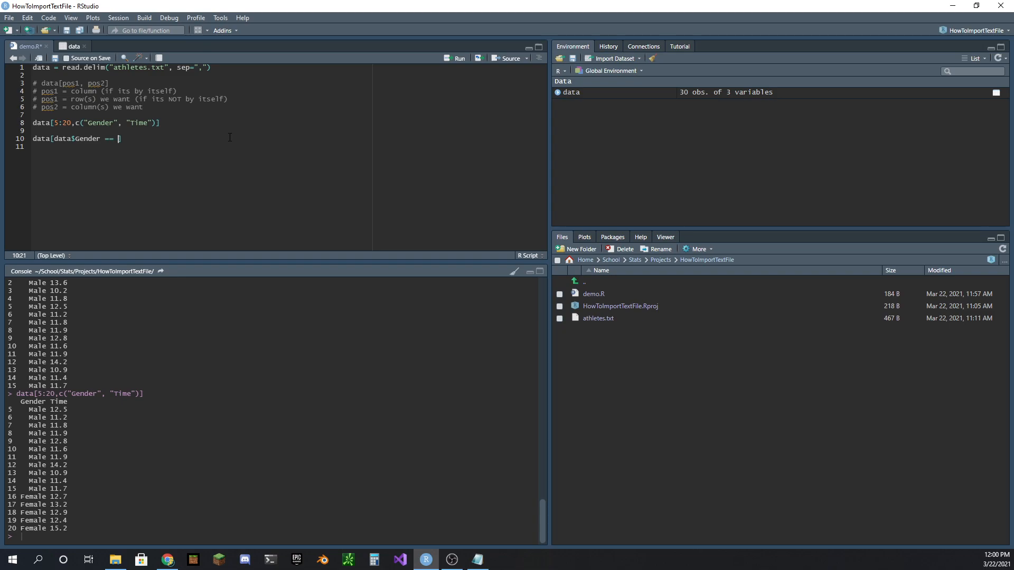
pyautogui.write('""]')
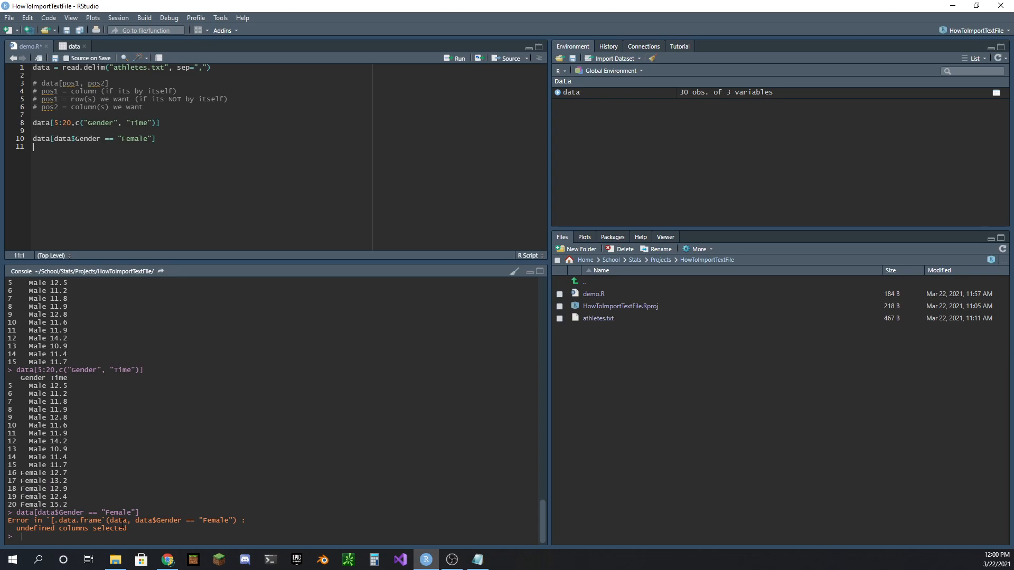
pyautogui.moveTo(14, 528); pyautogui.dragTo(126, 528)
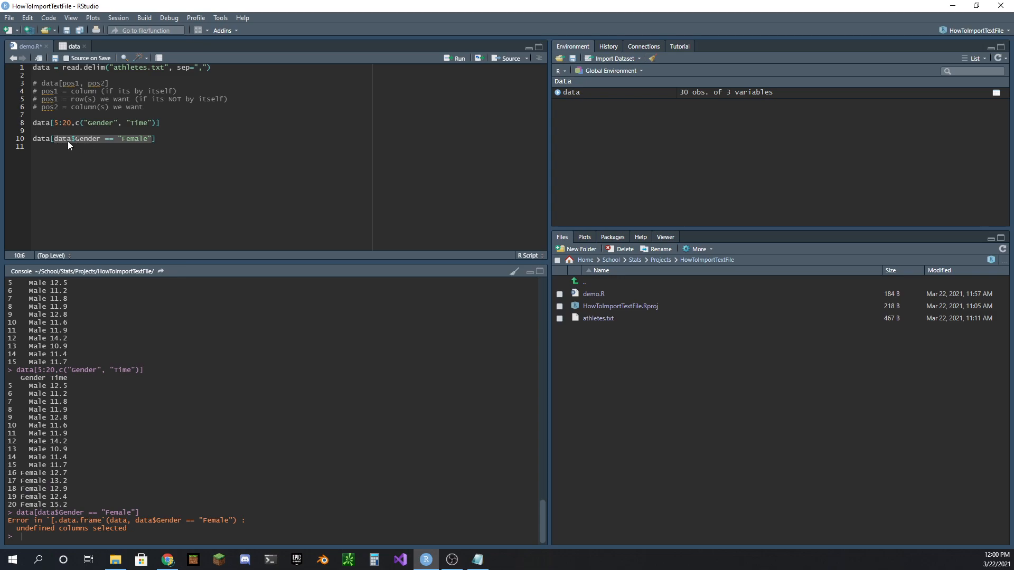
pyautogui.click(124, 90)
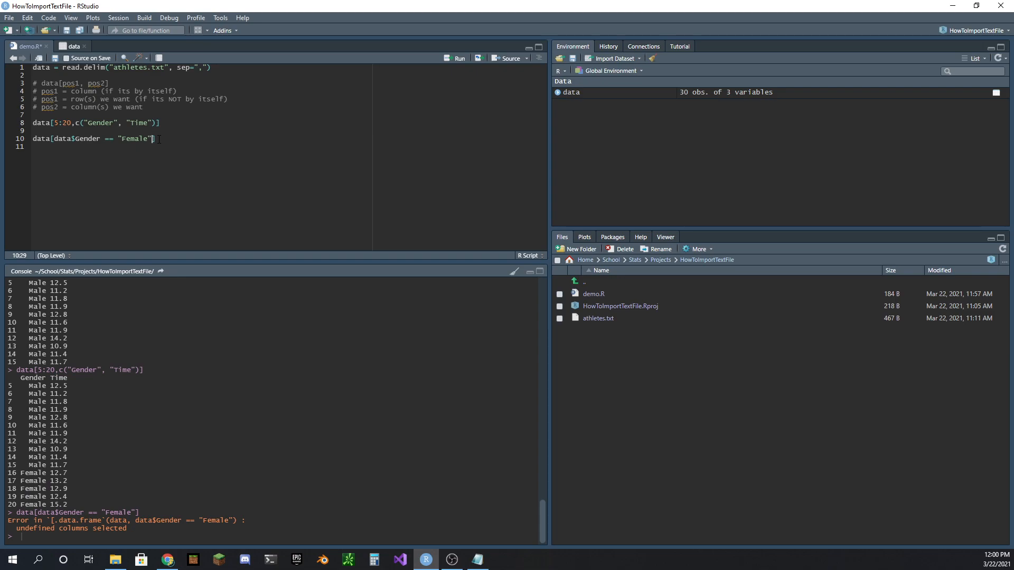
# Add a comma and c("Gender", "Time") after the Female condition and rerun line 10.
pyautogui.write(',')
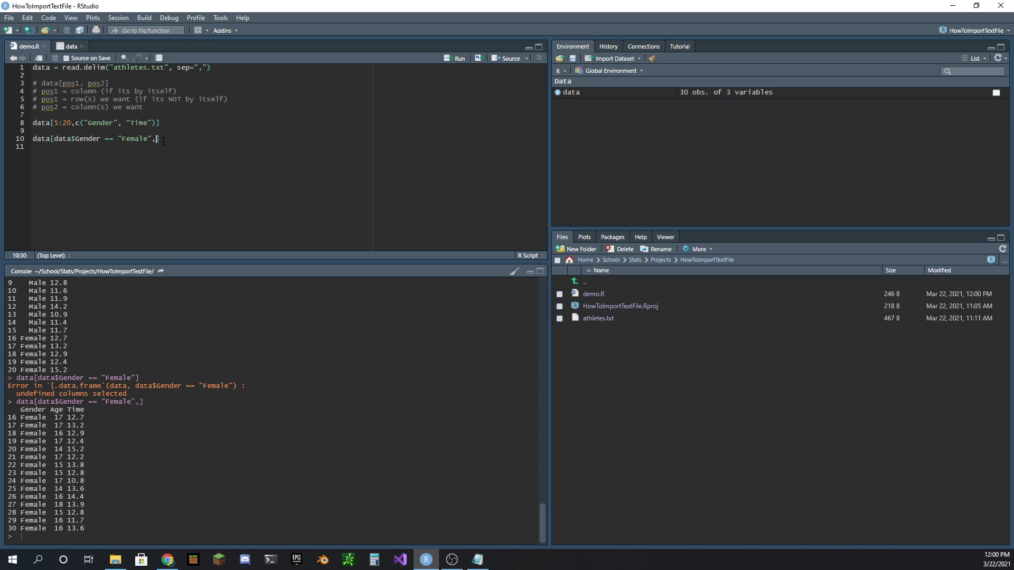
pyautogui.write('c')
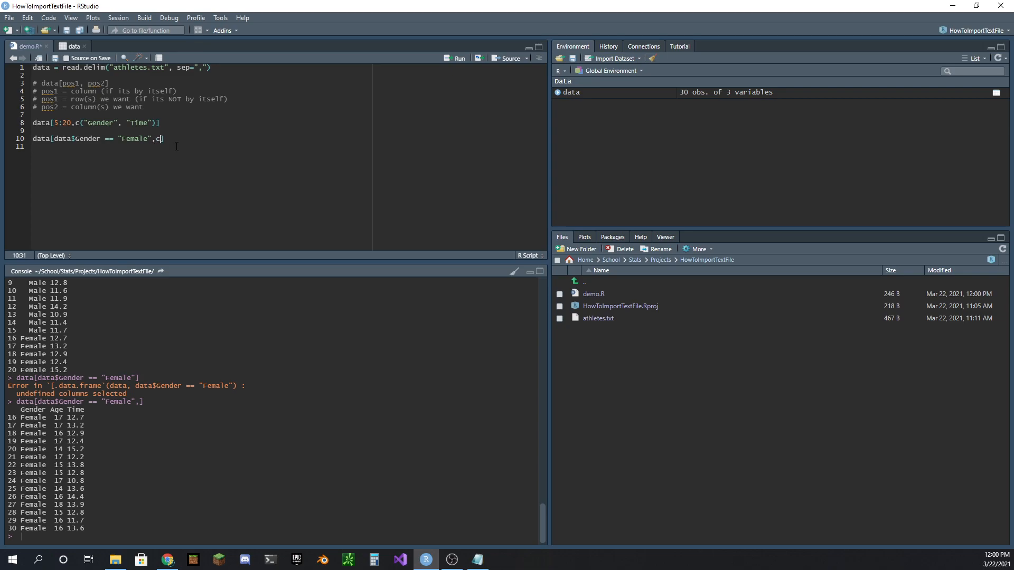
pyautogui.write('("")')
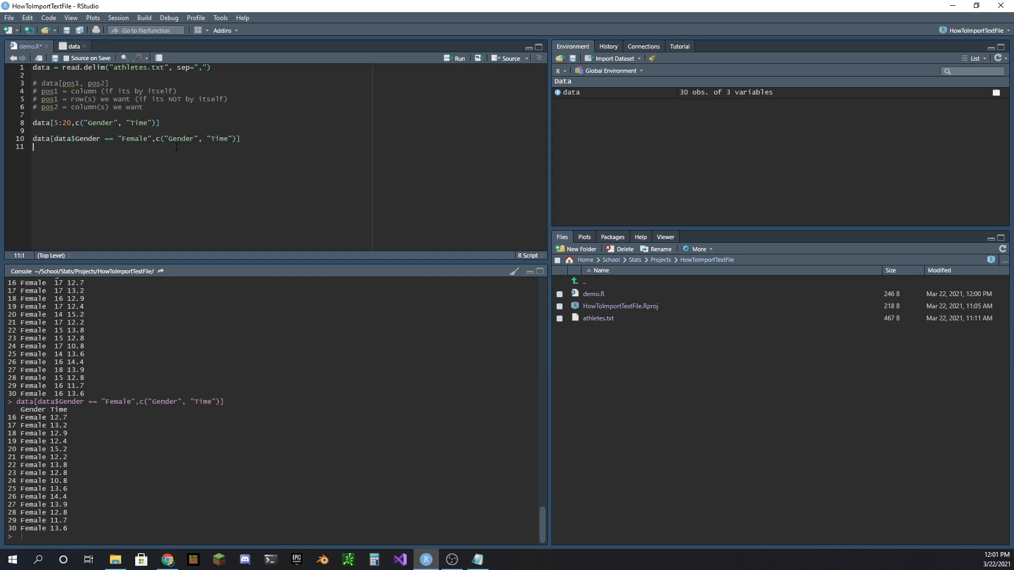
pyautogui.moveTo(19, 417); pyautogui.dragTo(68, 530)
pyautogui.write(' && data')
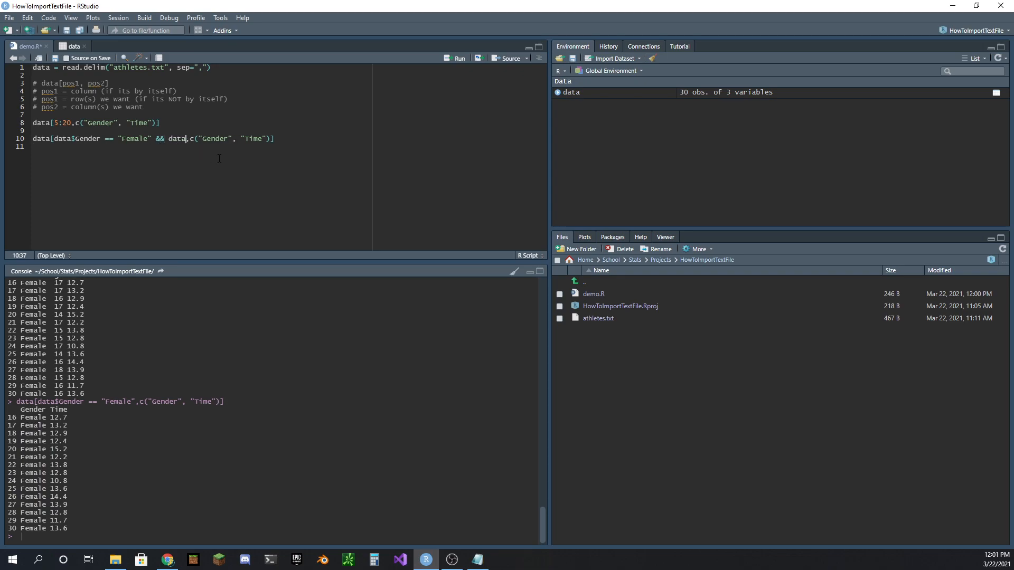
# Add '&& data$Age >= 16' to line 10's filter, run it, then reduce && to &.
pyautogui.write('$Age')
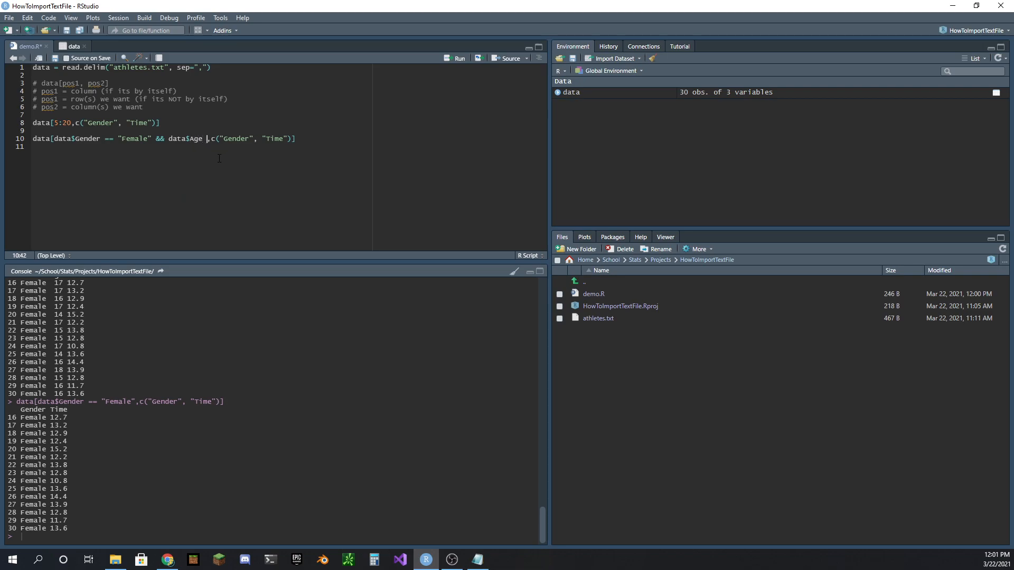
pyautogui.write('> 16')
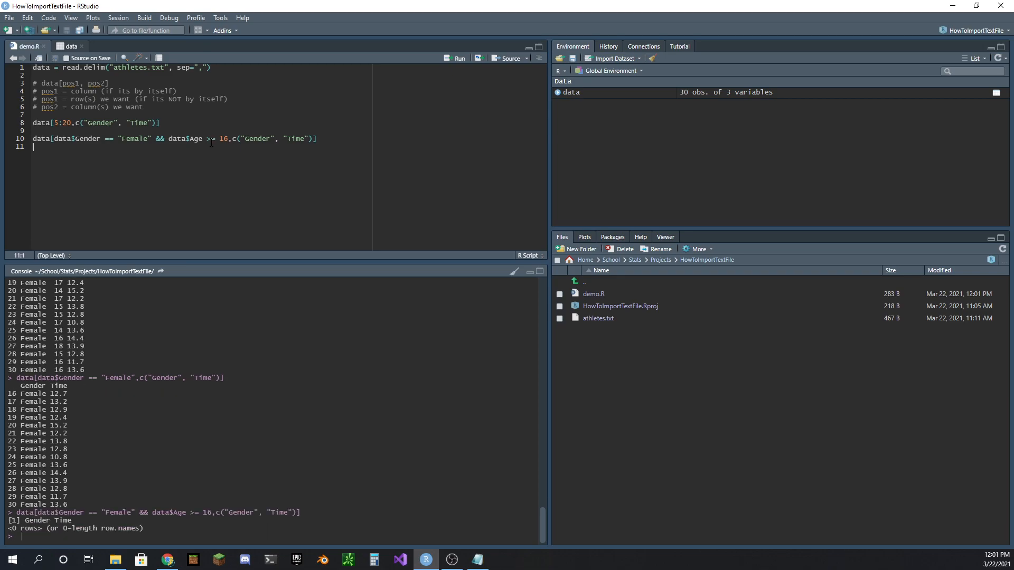
pyautogui.moveTo(29, 521); pyautogui.dragTo(141, 528)
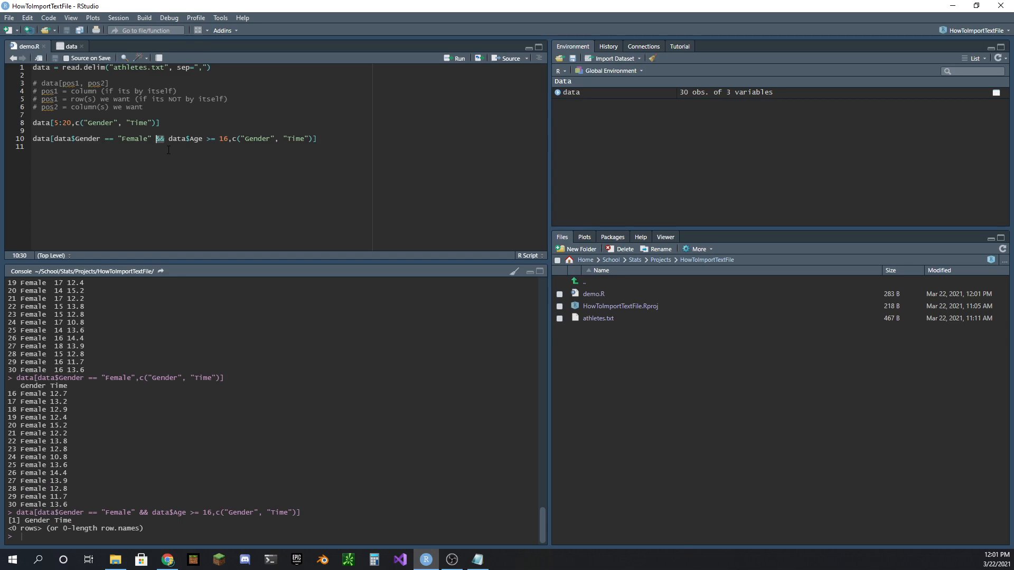
pyautogui.press('Backspace')
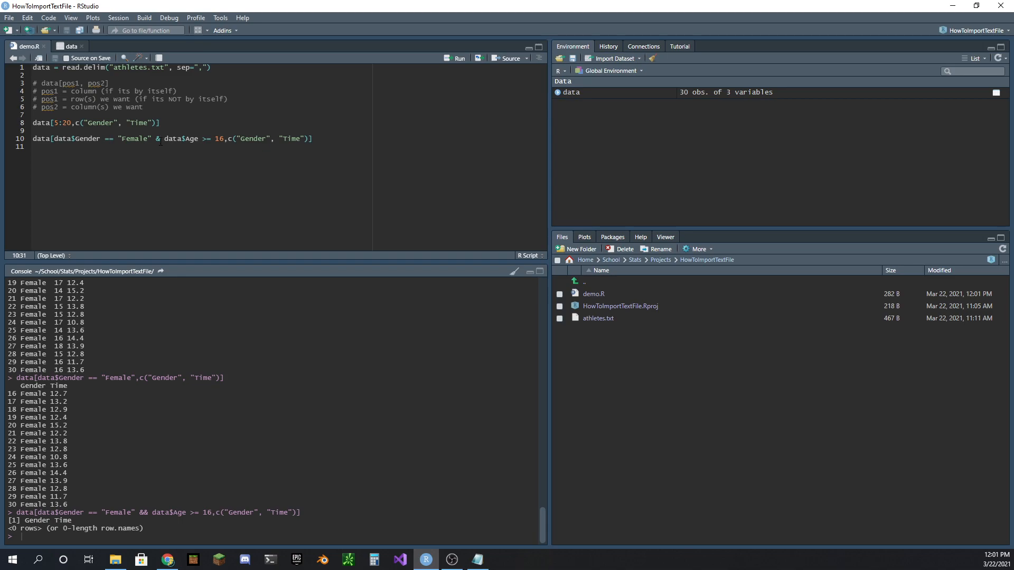
pyautogui.click(155, 138)
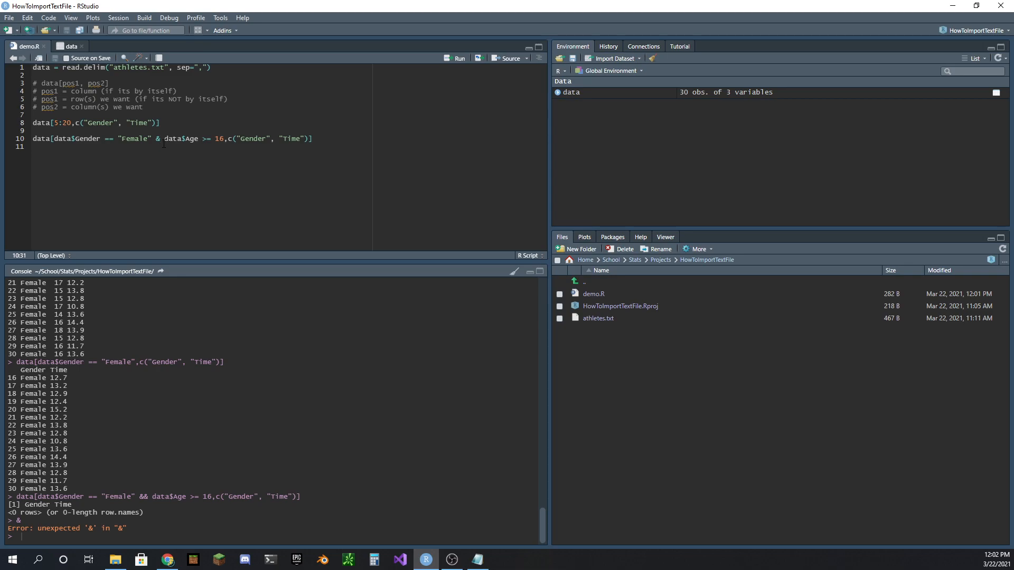
# Rewrite line 10 as data[(data$Gender == "Female") | (data$Age >= 16), ] to return all columns.
pyautogui.moveTo(167, 138); pyautogui.dragTo(220, 138)
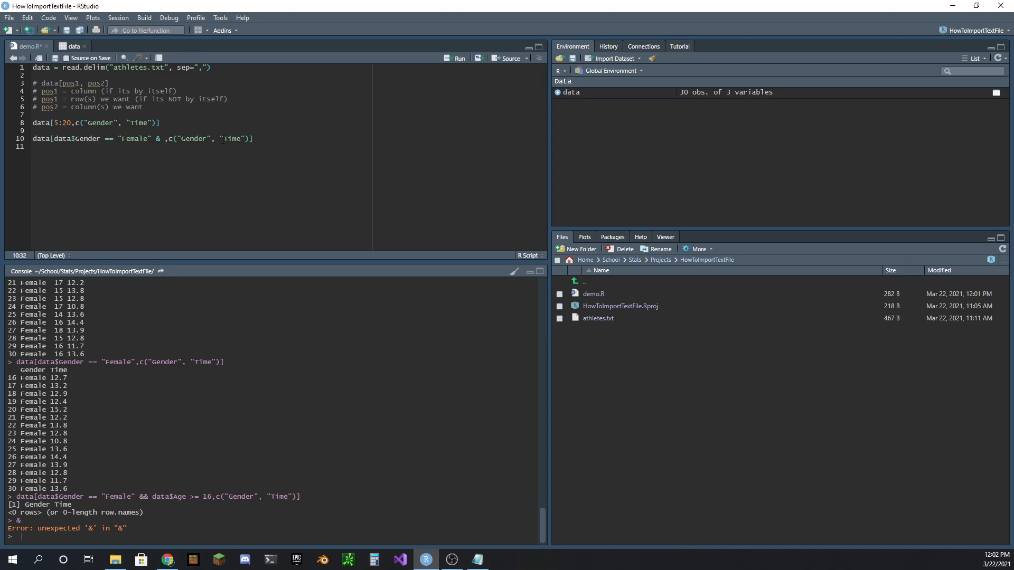
pyautogui.write('(data$Age >= 16)')
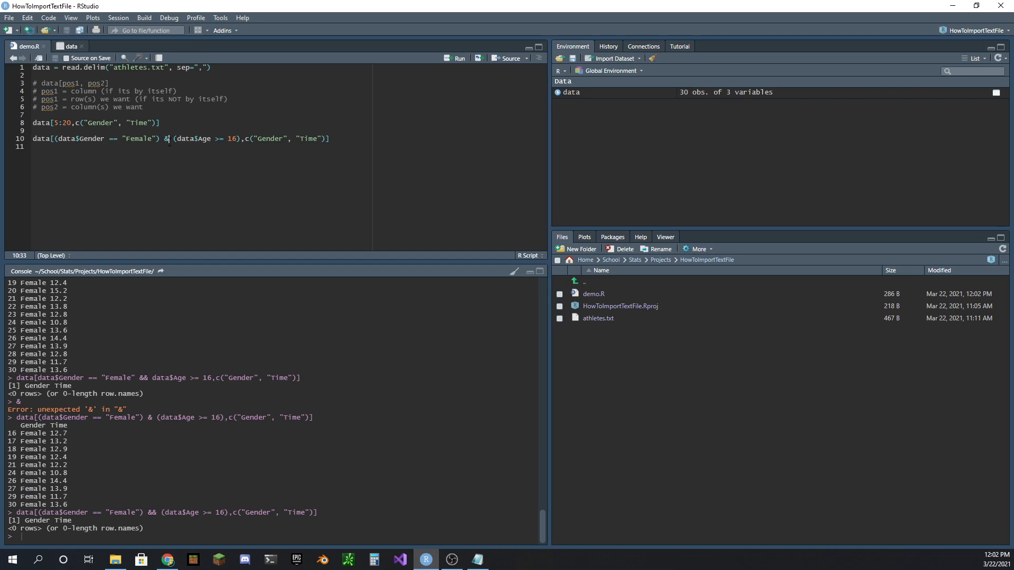
pyautogui.write('|')
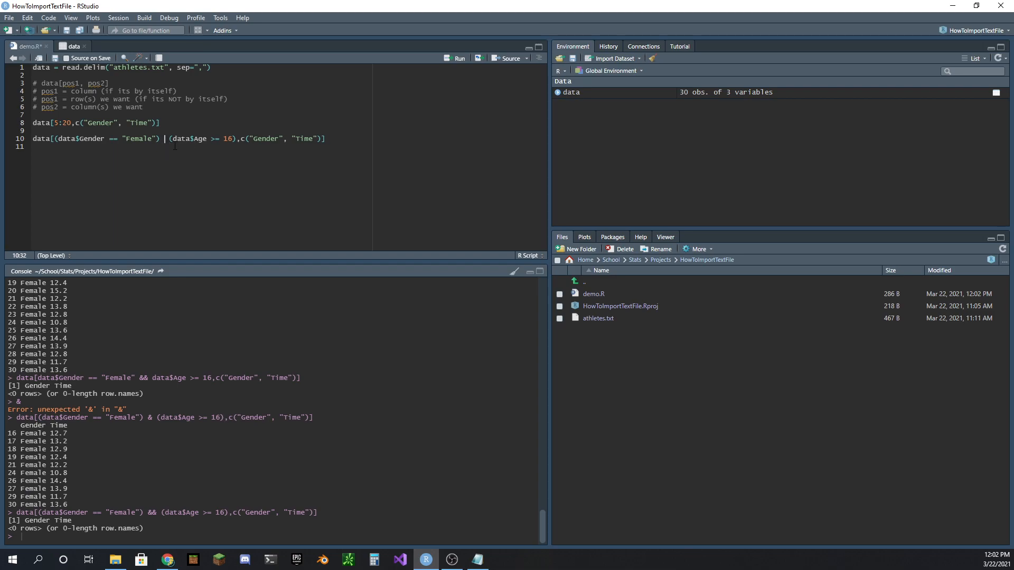
pyautogui.write('|')
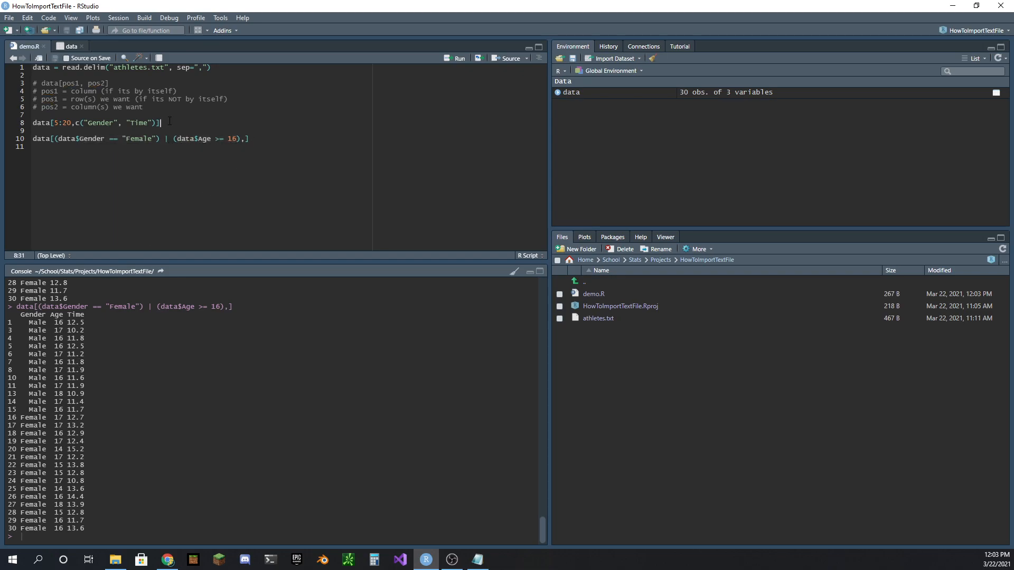
# Add an #indexing comment to line 8 and a #subsetting comment to line 10.
pyautogui.write('#indexing')
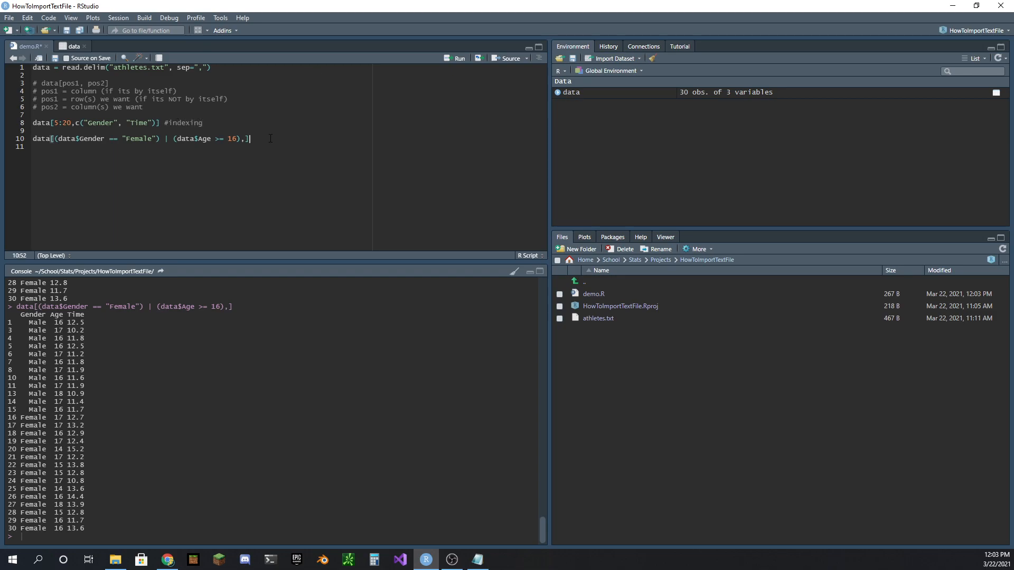
pyautogui.write('#subsetting')
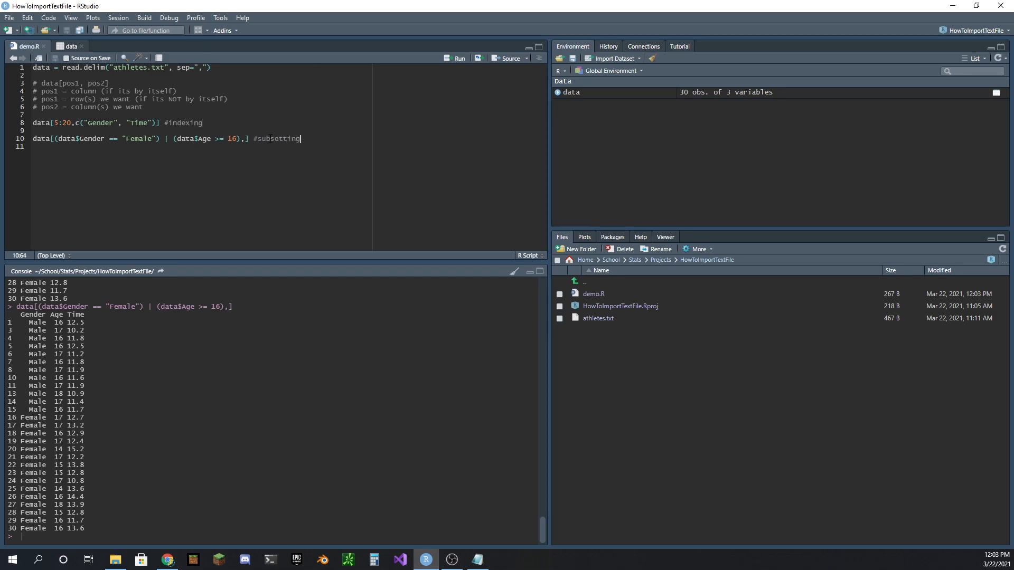